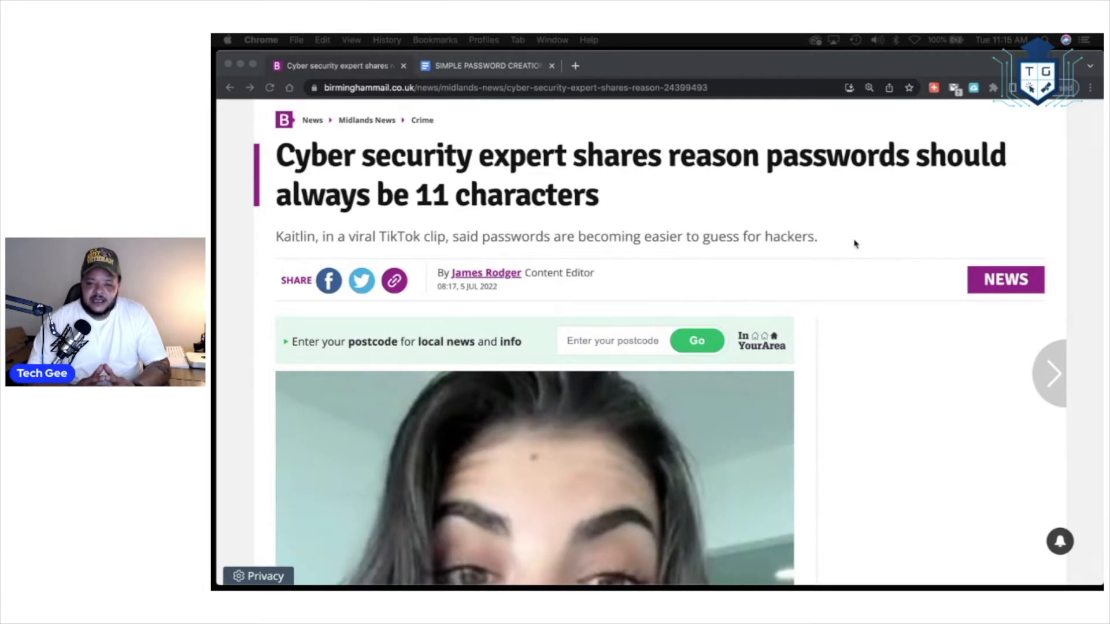
- Scroll the Birmingham Mail article past the video to the password guessing-time paragraphs
scroll("down", 3)
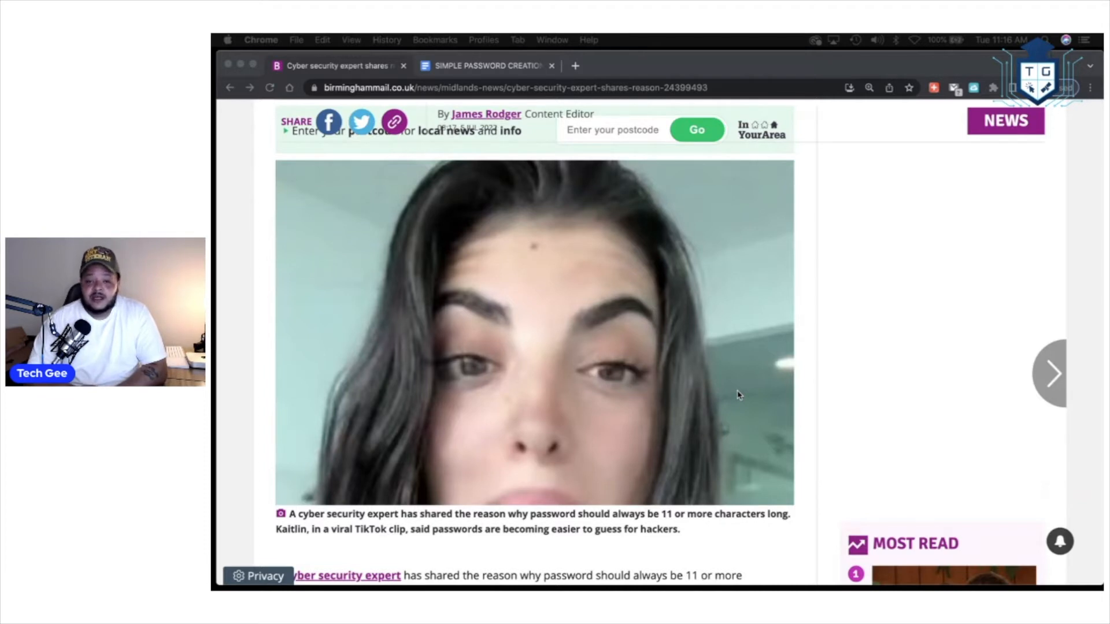
scroll("down", 3)
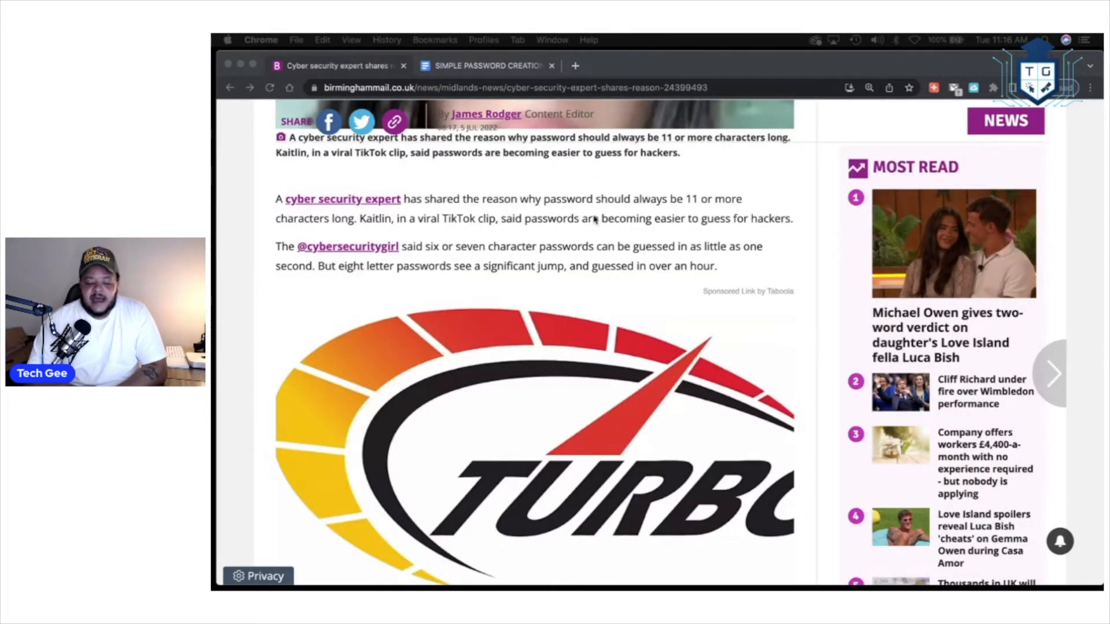
mouse_move(495, 211)
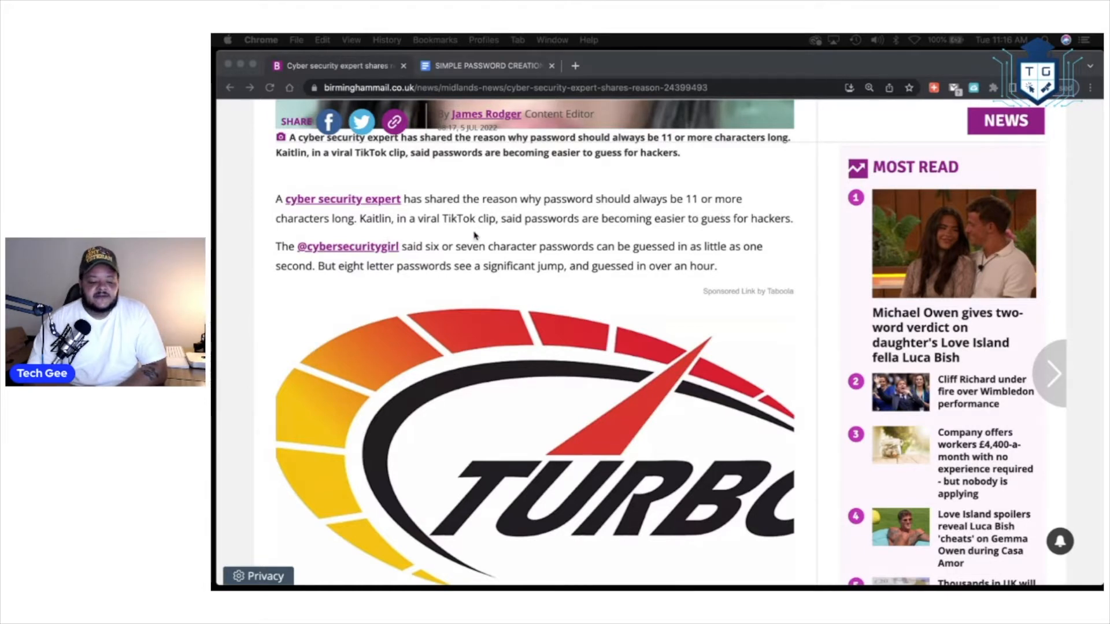
mouse_move(668, 230)
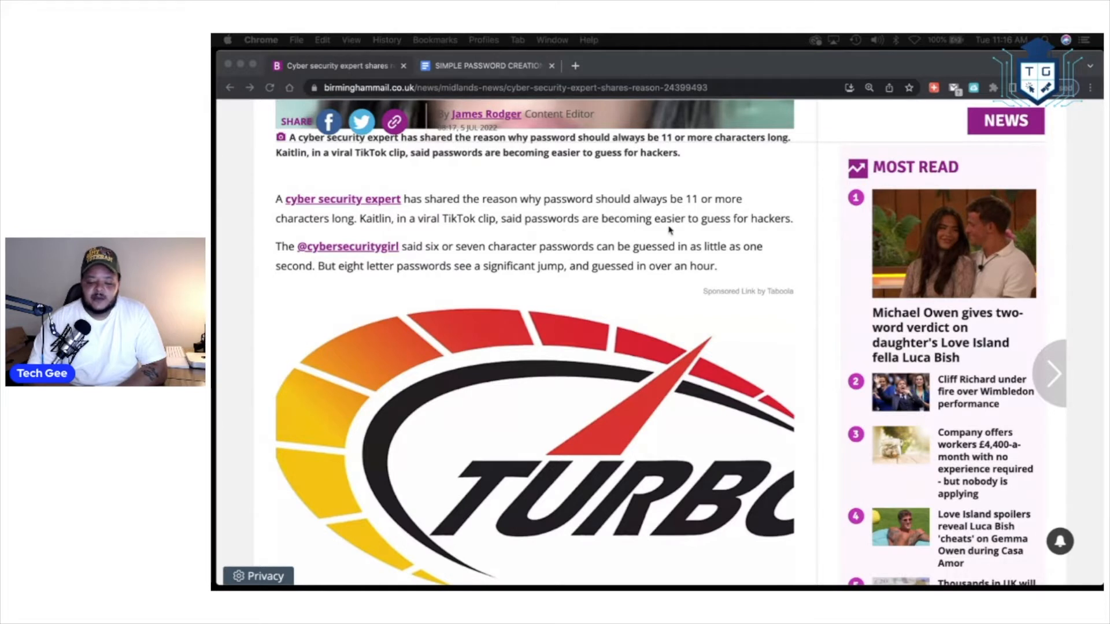
mouse_move(296, 284)
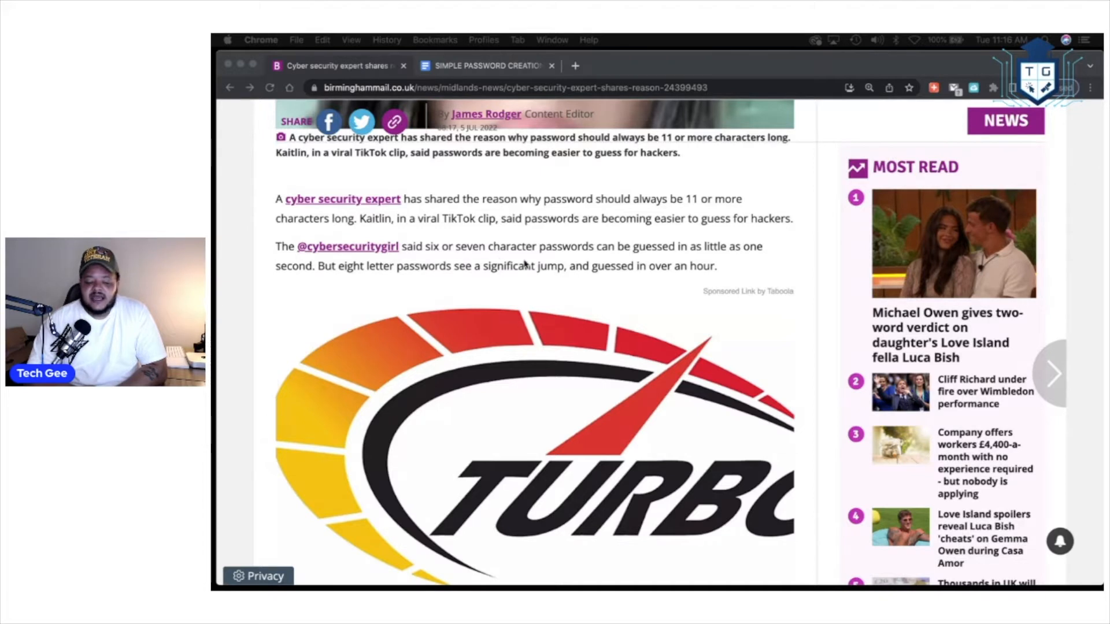
mouse_move(723, 267)
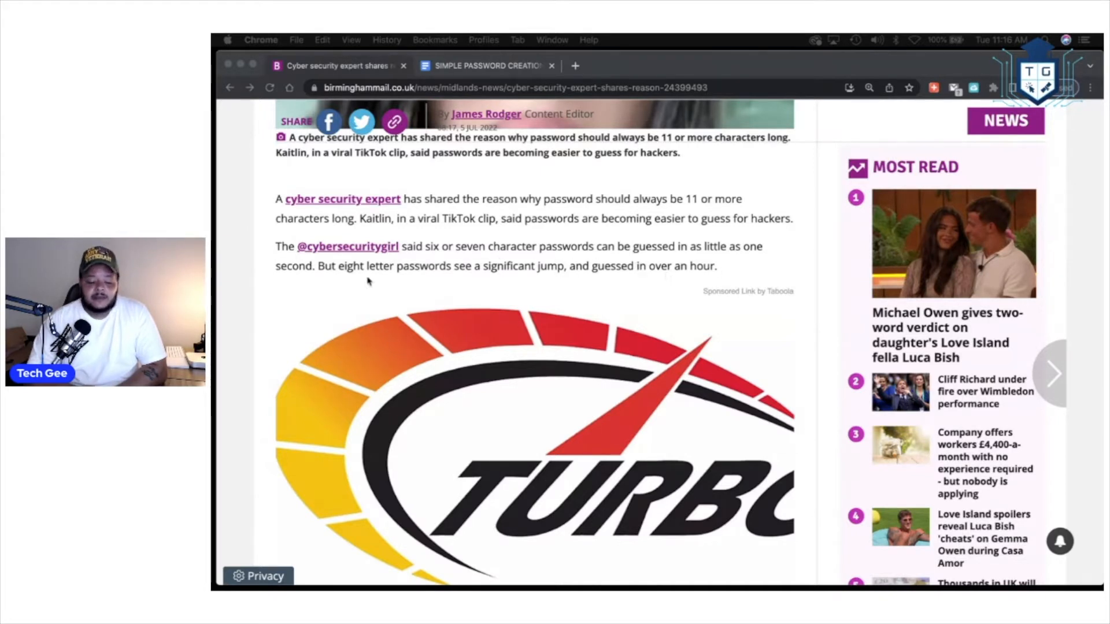
mouse_move(634, 275)
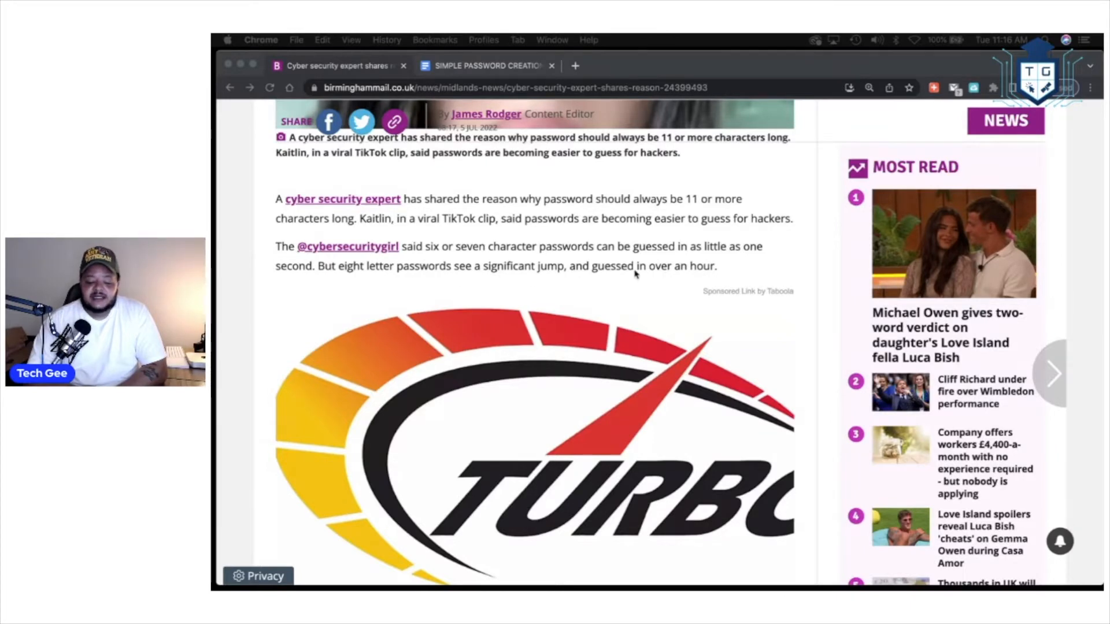
mouse_move(798, 274)
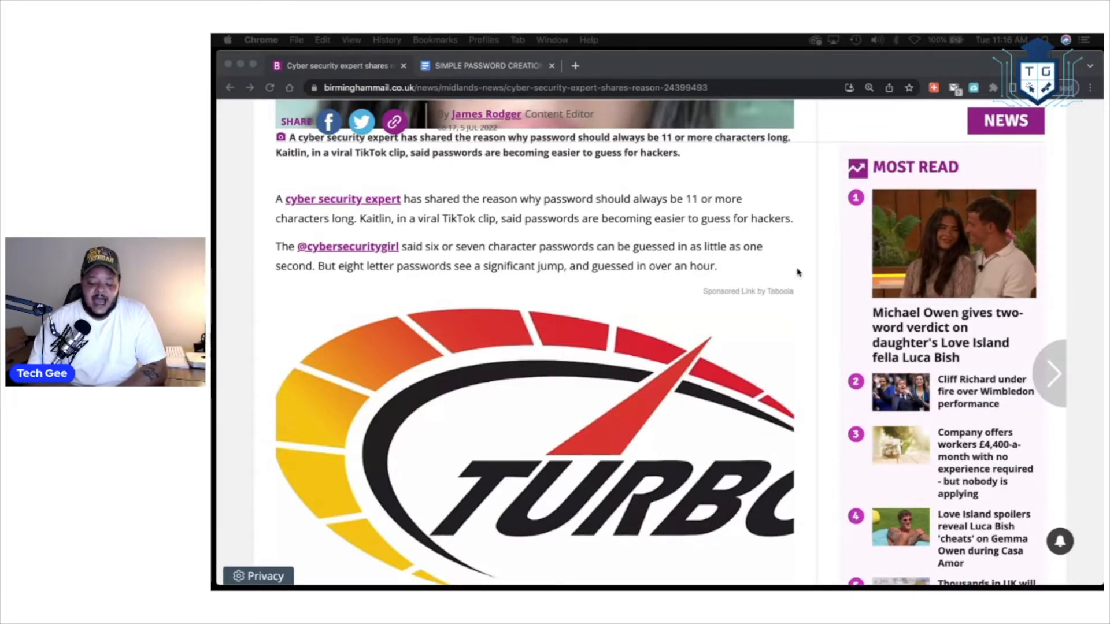
- Scroll to the 11-character length advice and NordPass's '123456' cracked-in-under-a-second finding
scroll("down", 3)
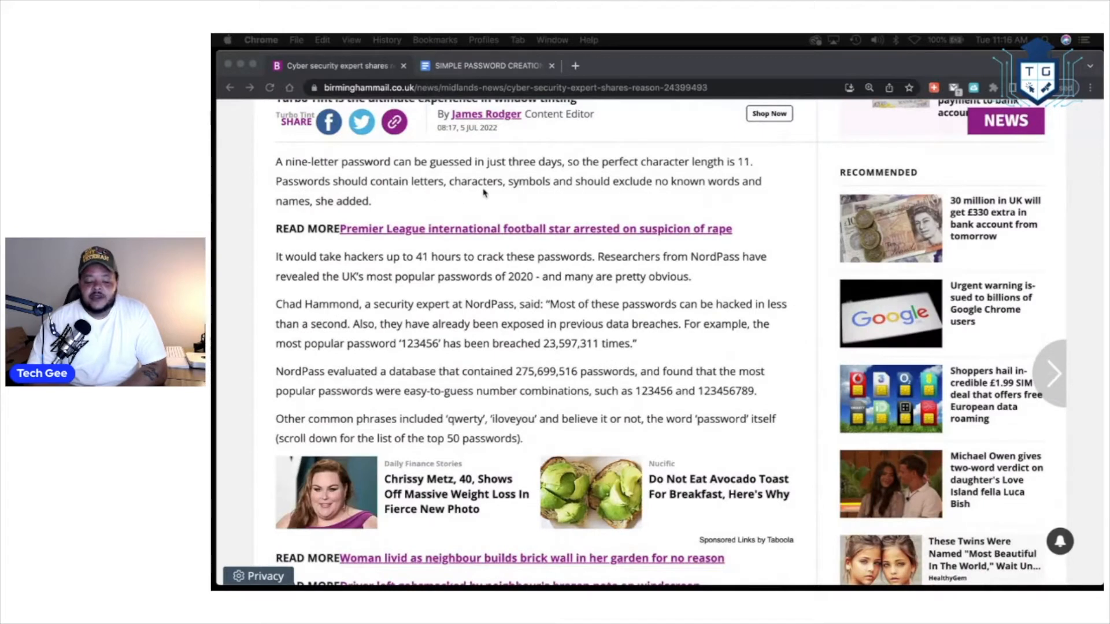
mouse_move(600, 209)
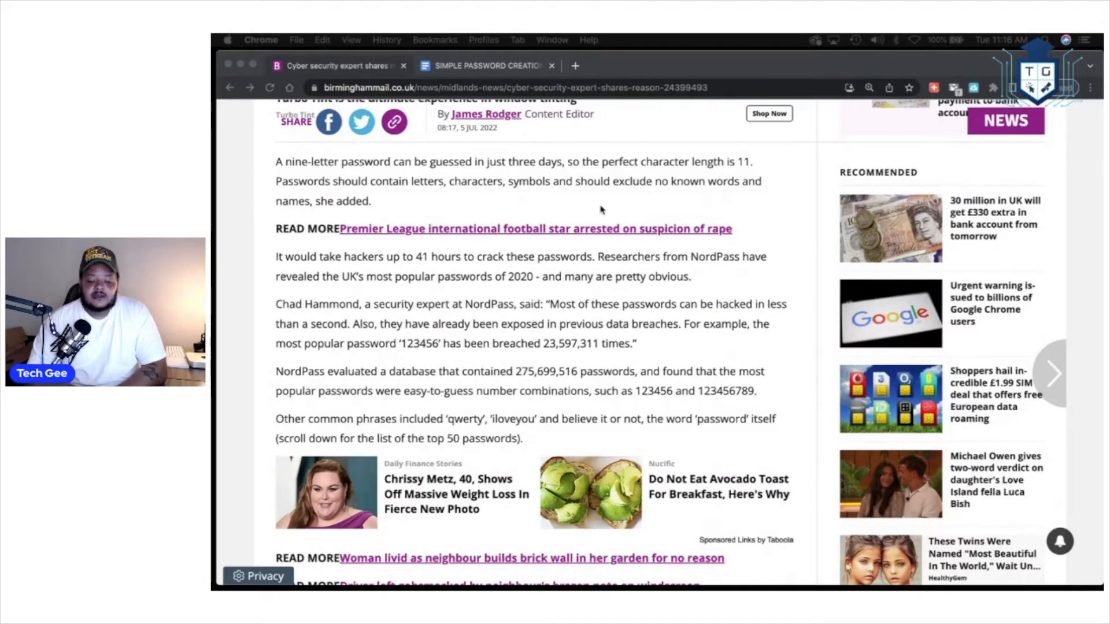
mouse_move(722, 187)
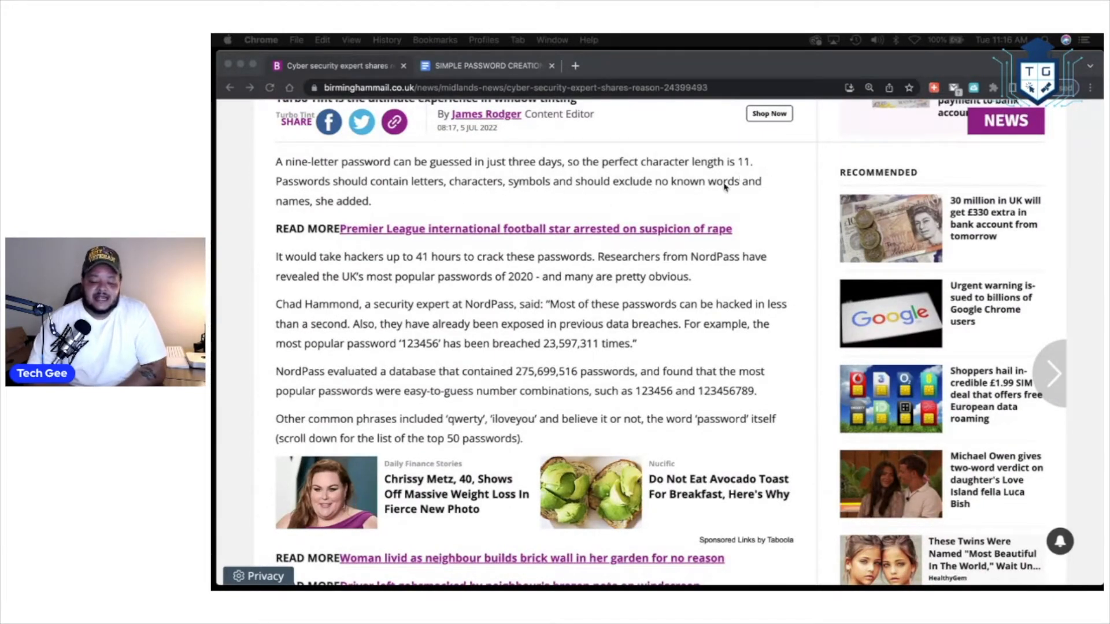
mouse_move(460, 198)
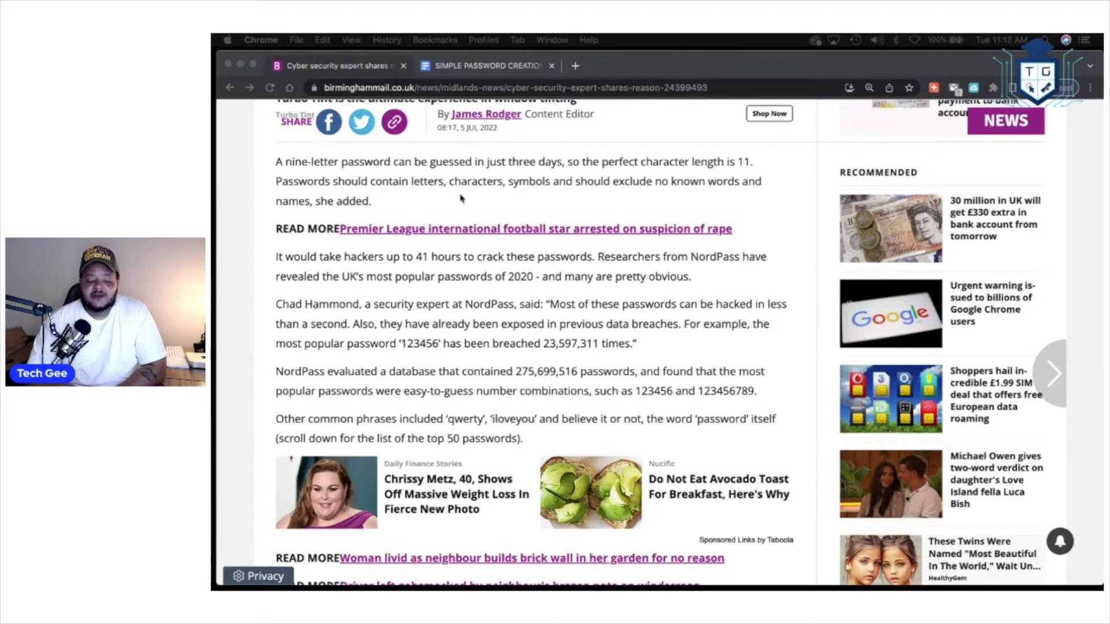
mouse_move(632, 199)
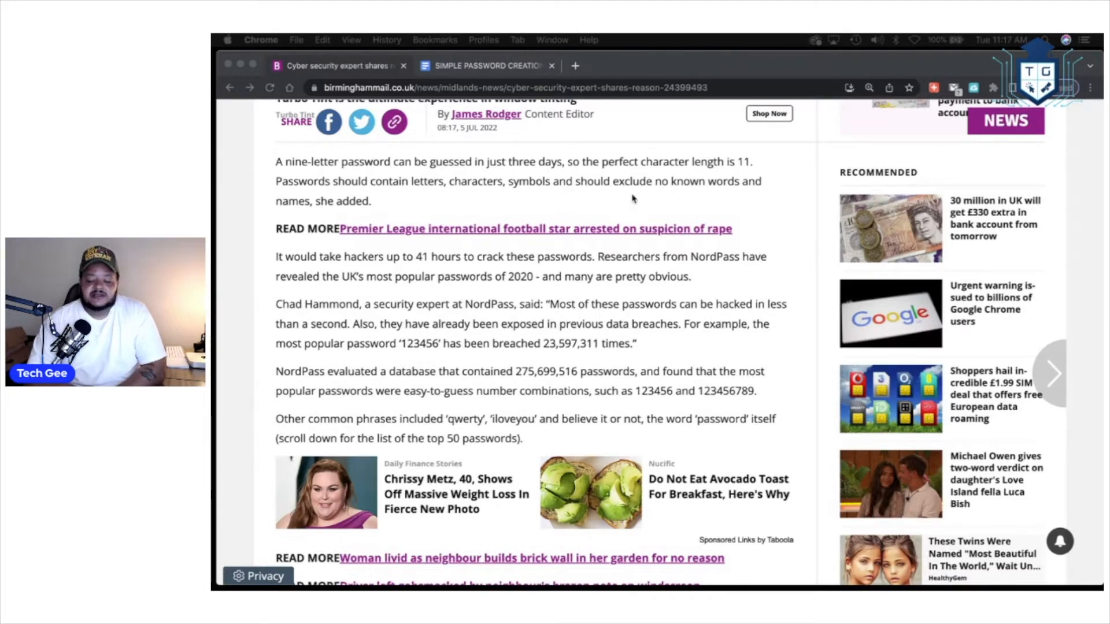
mouse_move(486, 214)
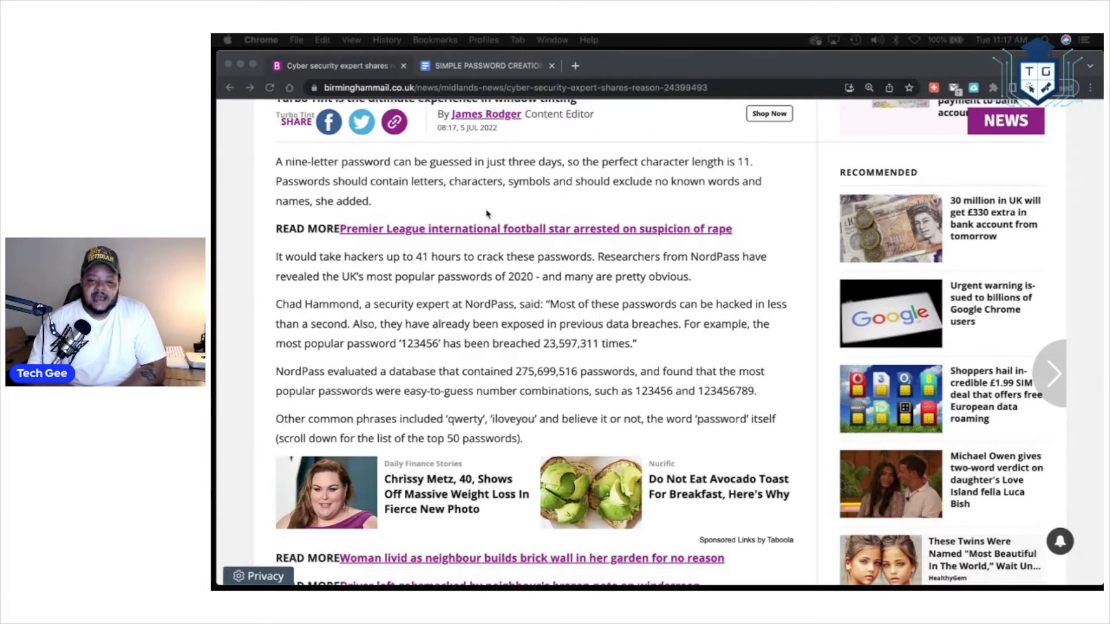
scroll("down", 3)
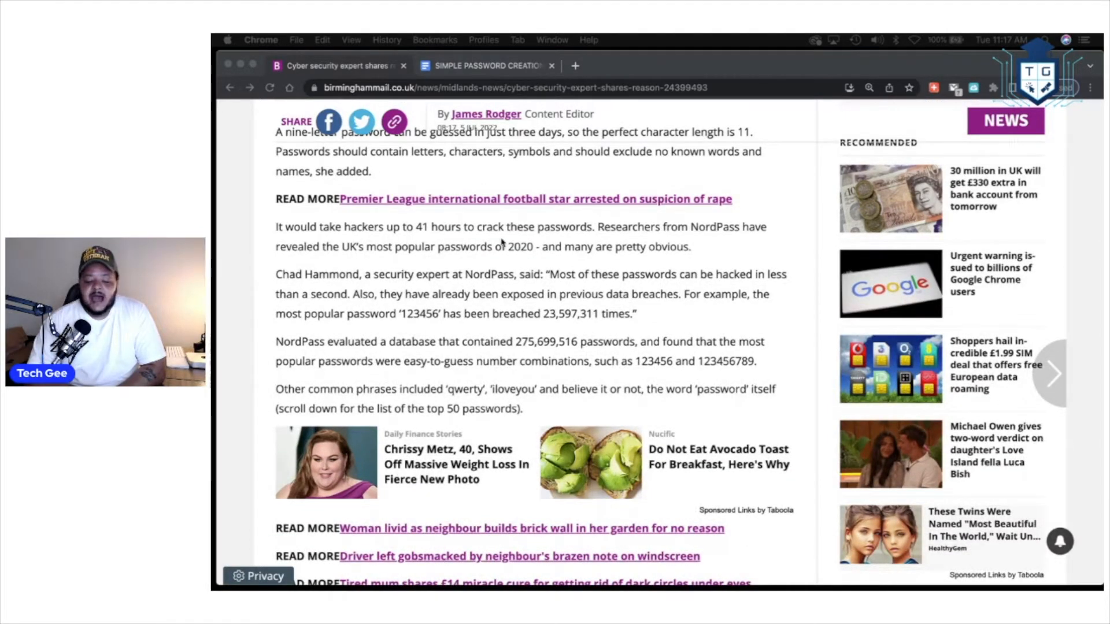
mouse_move(694, 242)
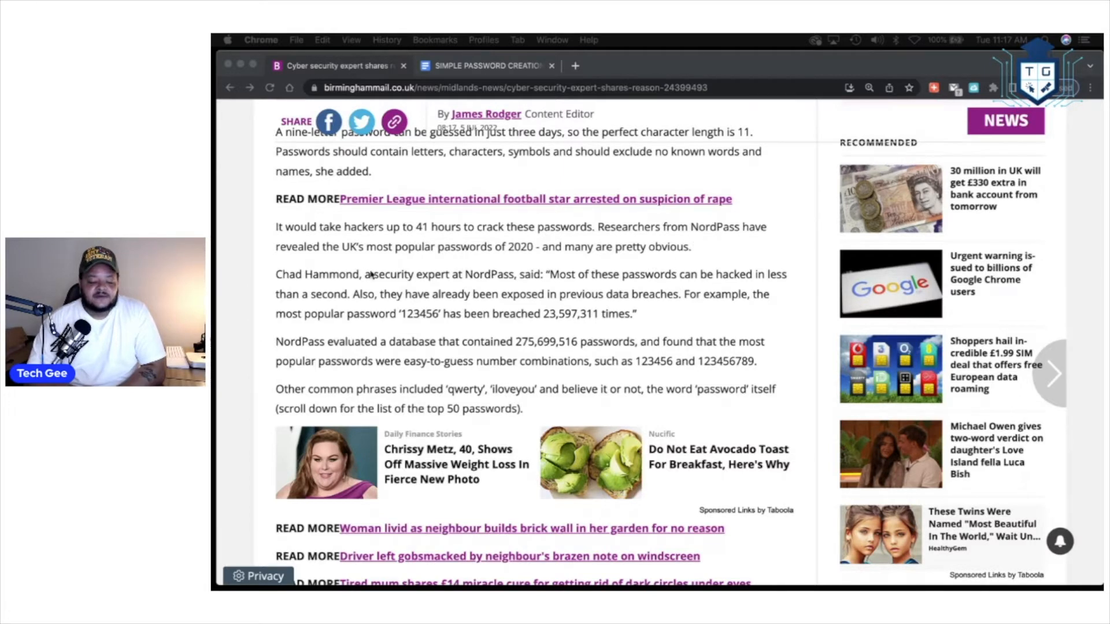
mouse_move(507, 265)
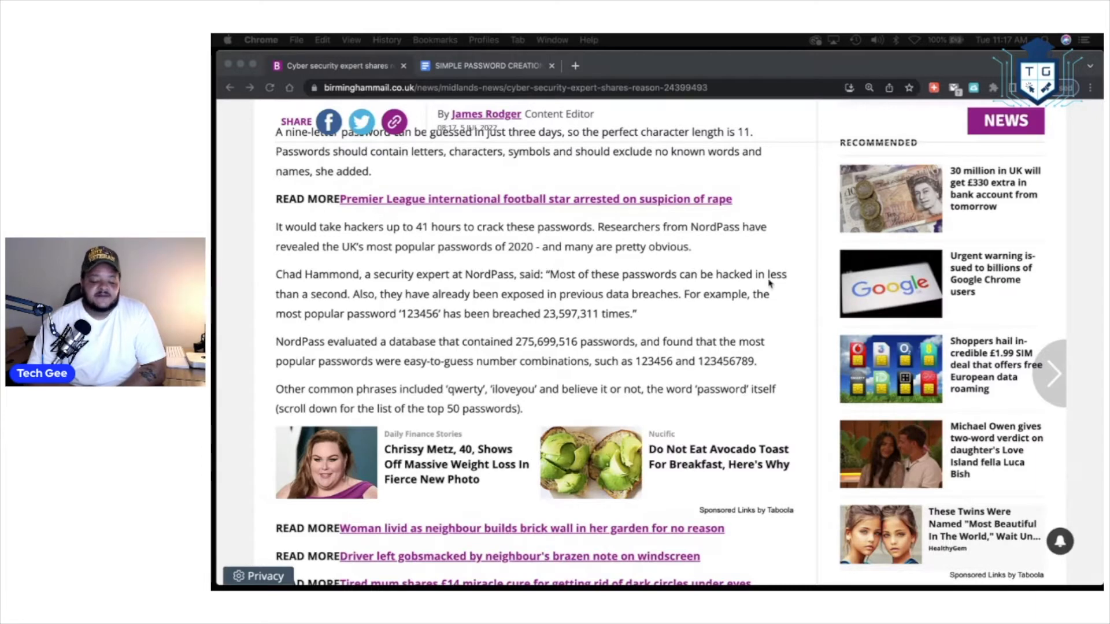
scroll("down", 3)
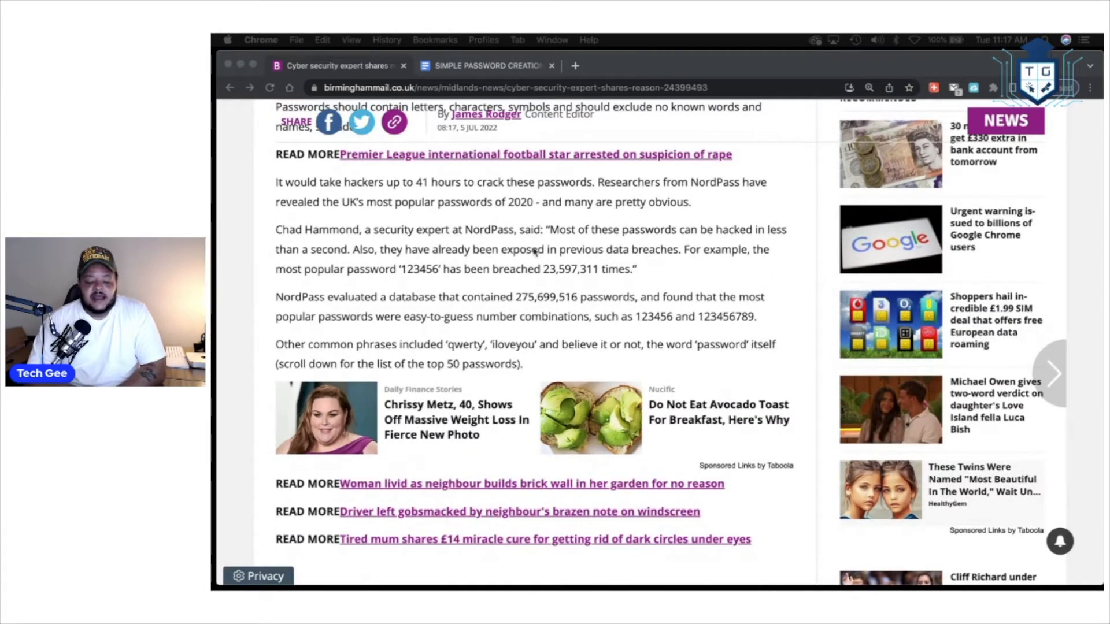
mouse_move(614, 258)
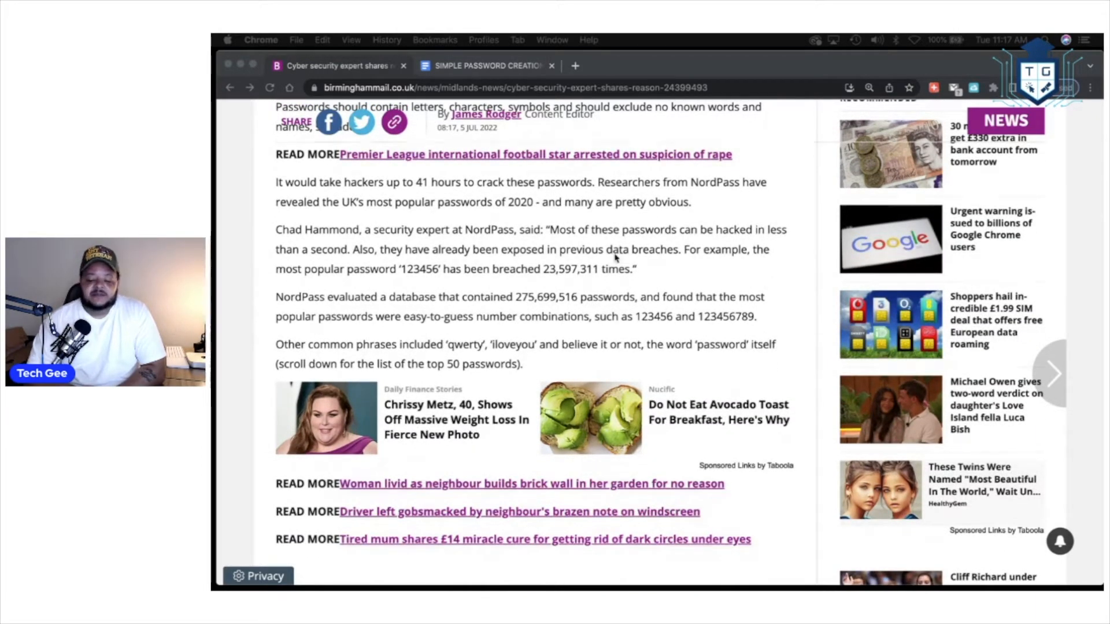
mouse_move(731, 264)
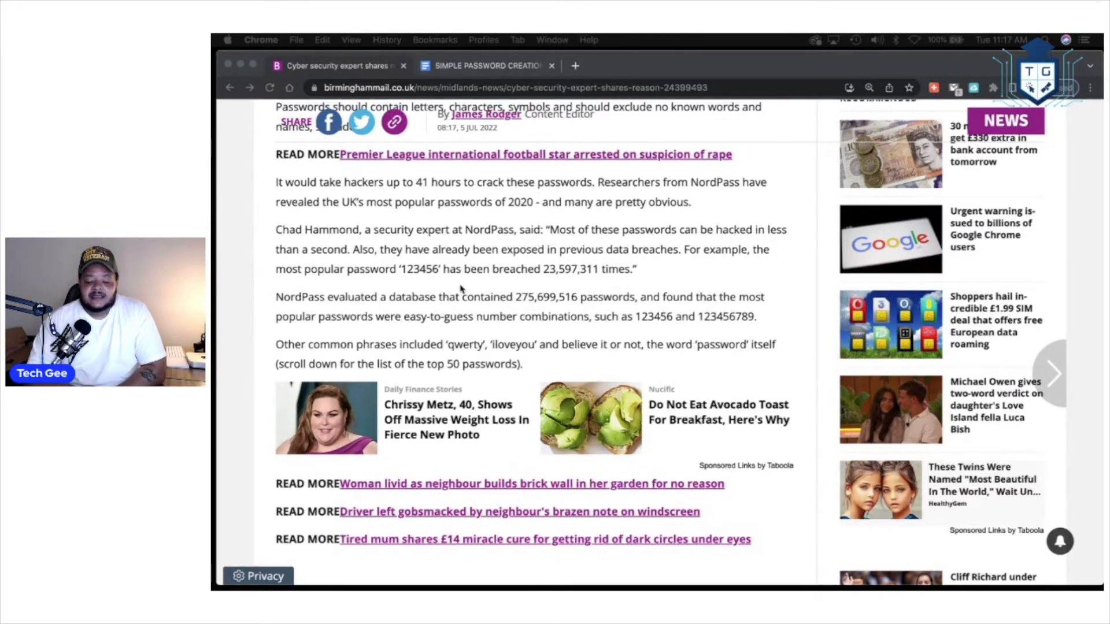
mouse_move(749, 272)
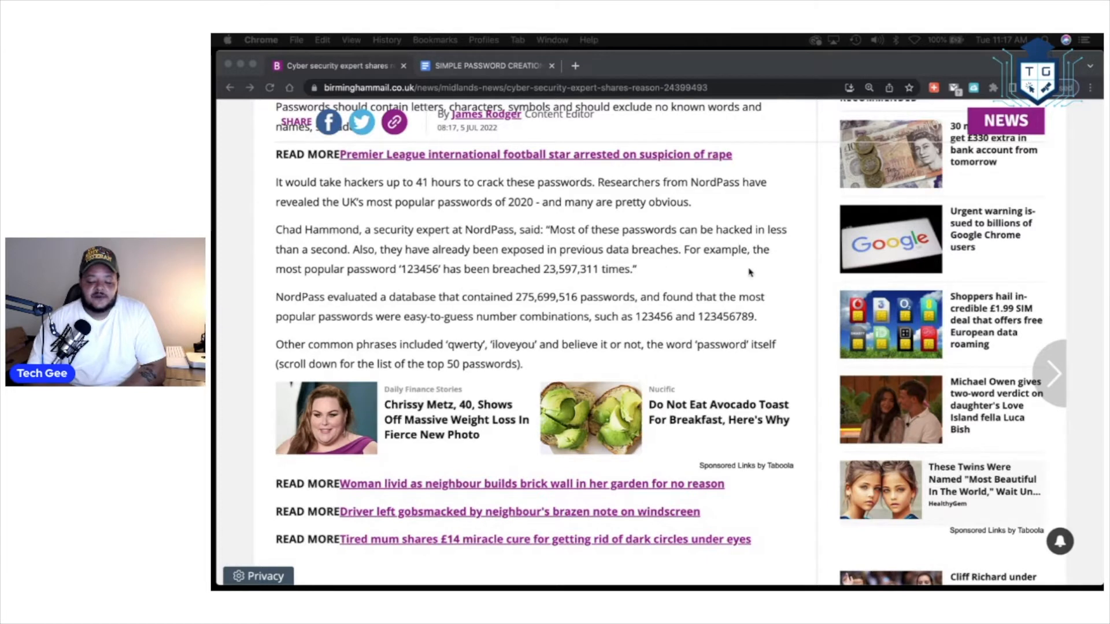
mouse_move(421, 287)
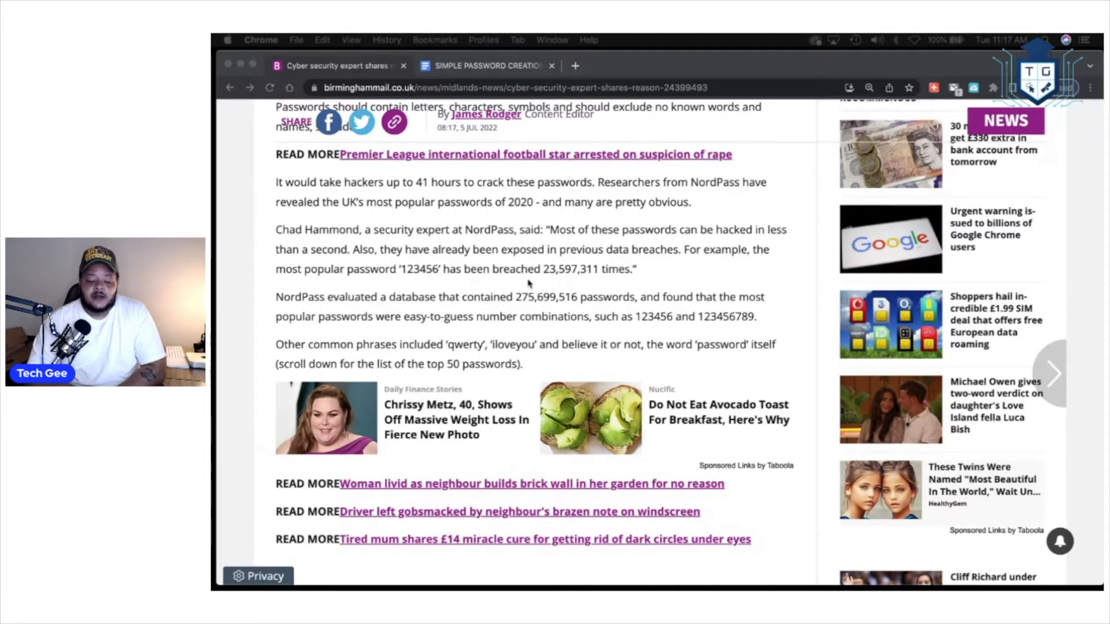
mouse_move(593, 284)
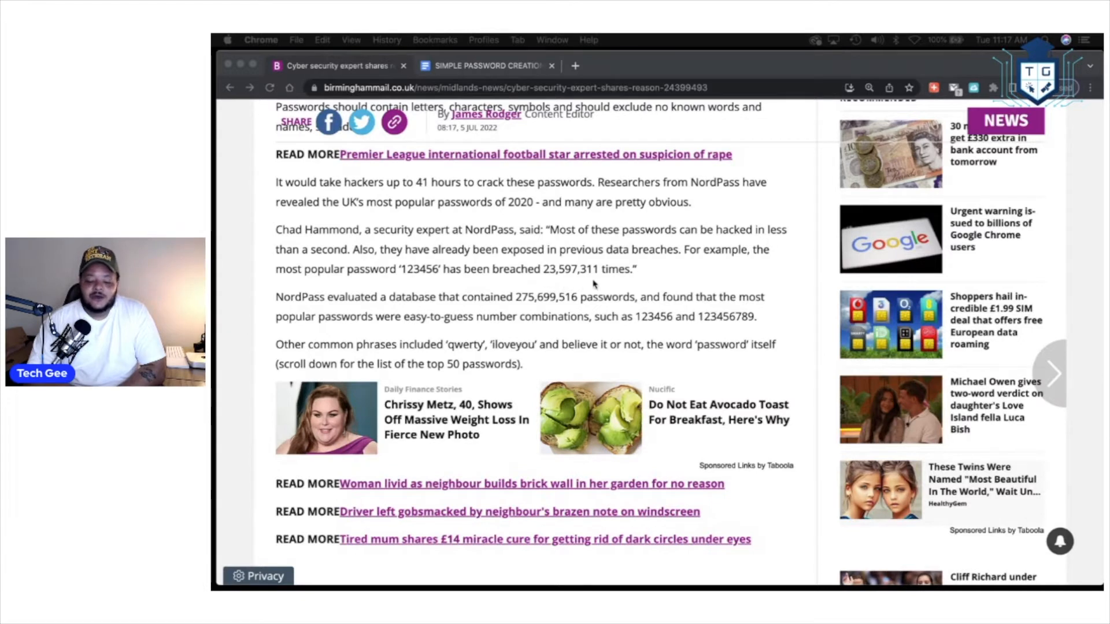
scroll("up", 3)
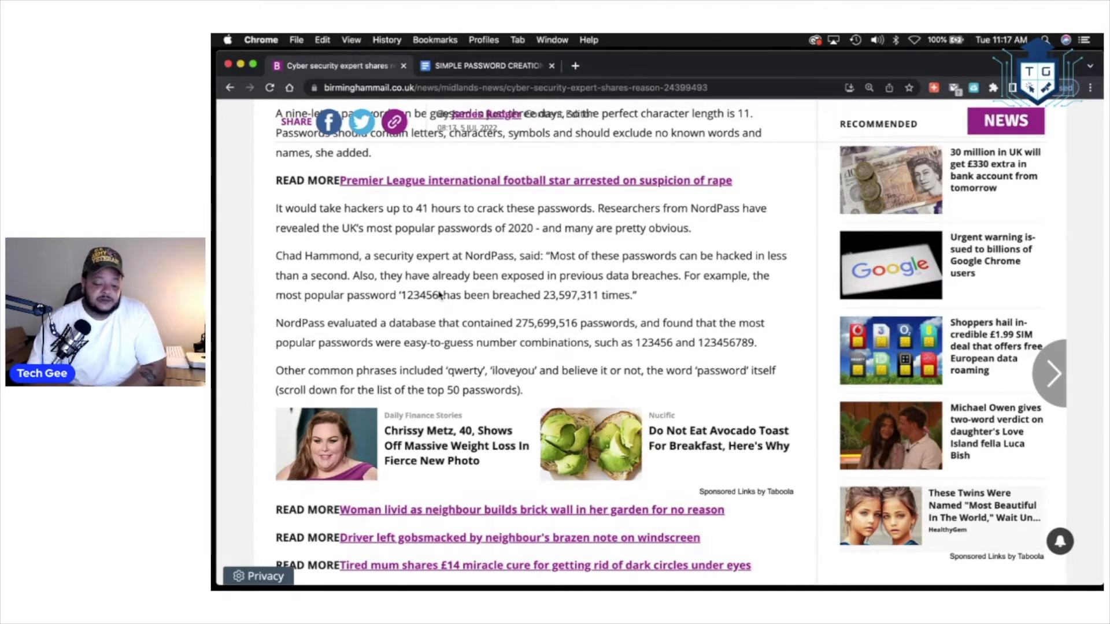
scroll("down", 3)
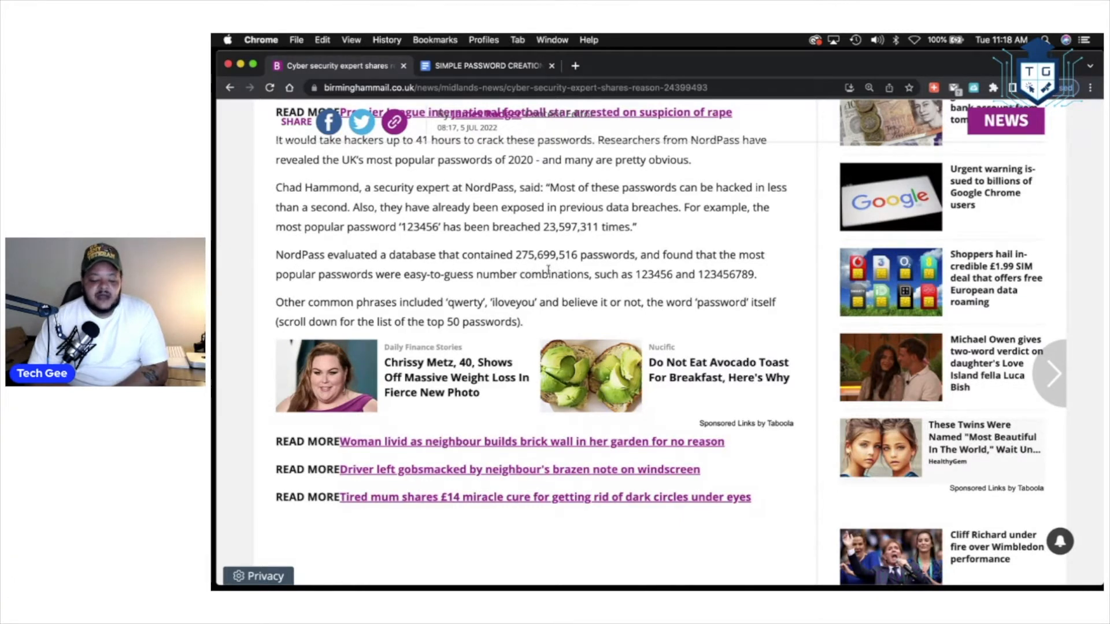
mouse_move(428, 296)
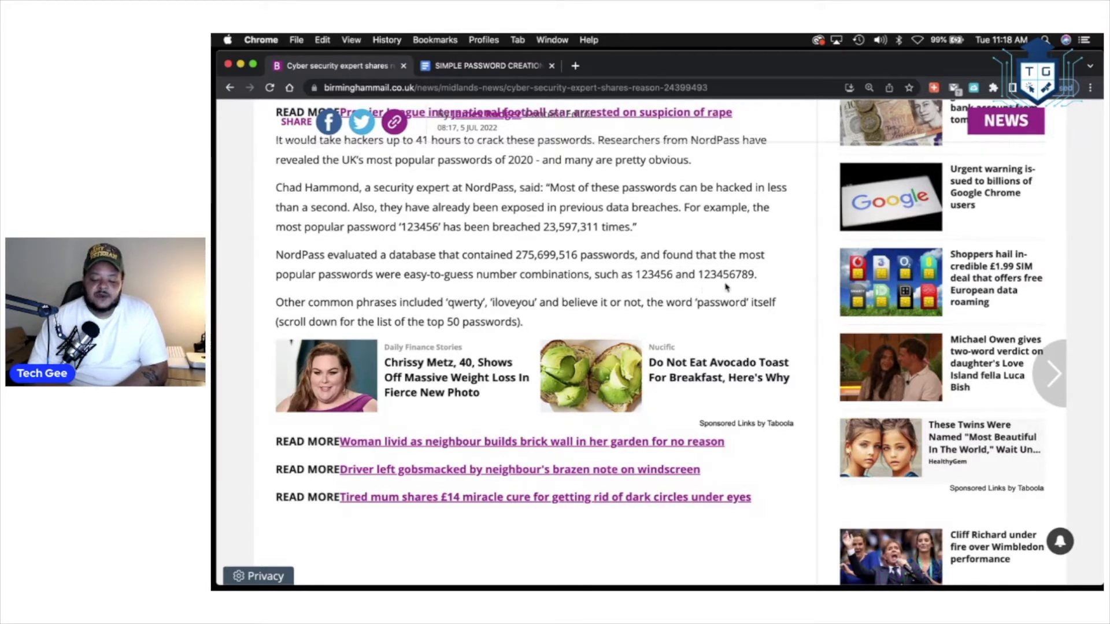
mouse_move(409, 317)
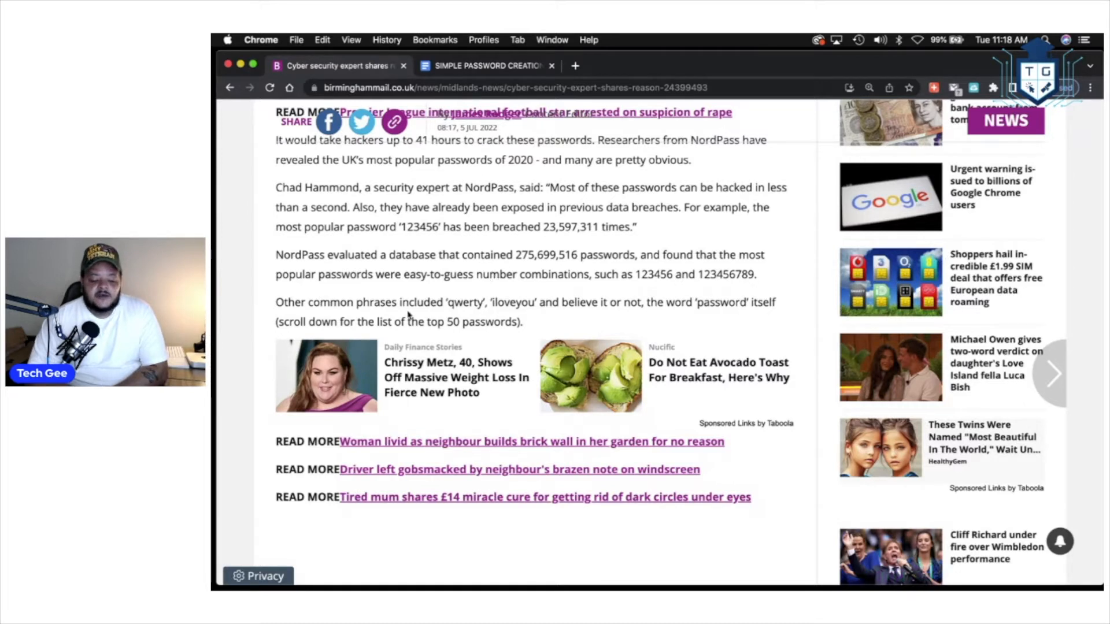
mouse_move(497, 315)
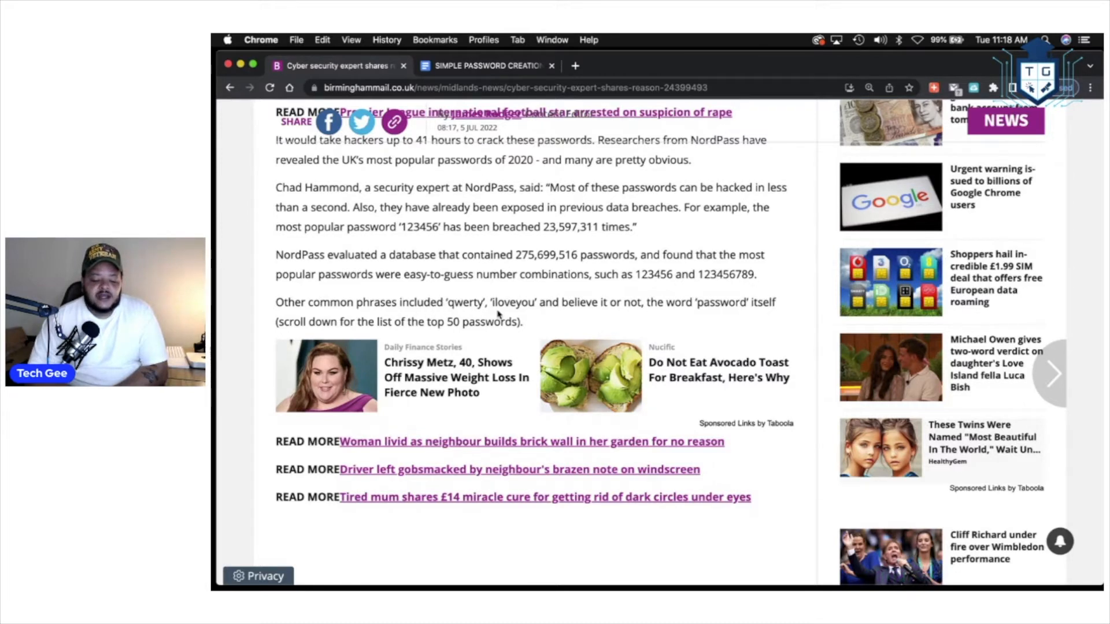
mouse_move(679, 315)
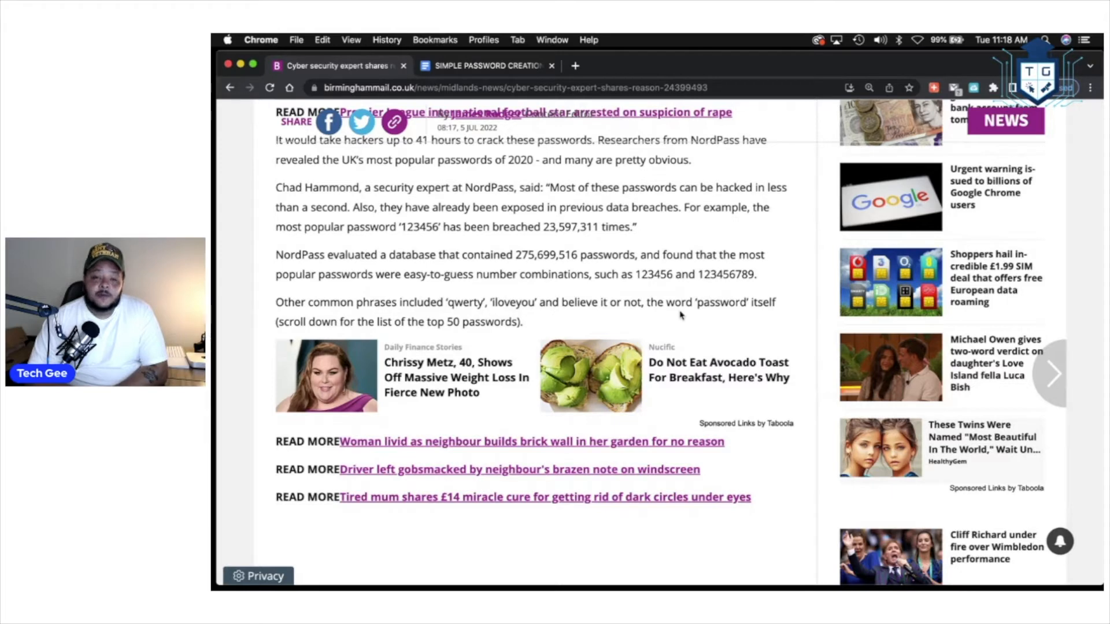
scroll("up", 3)
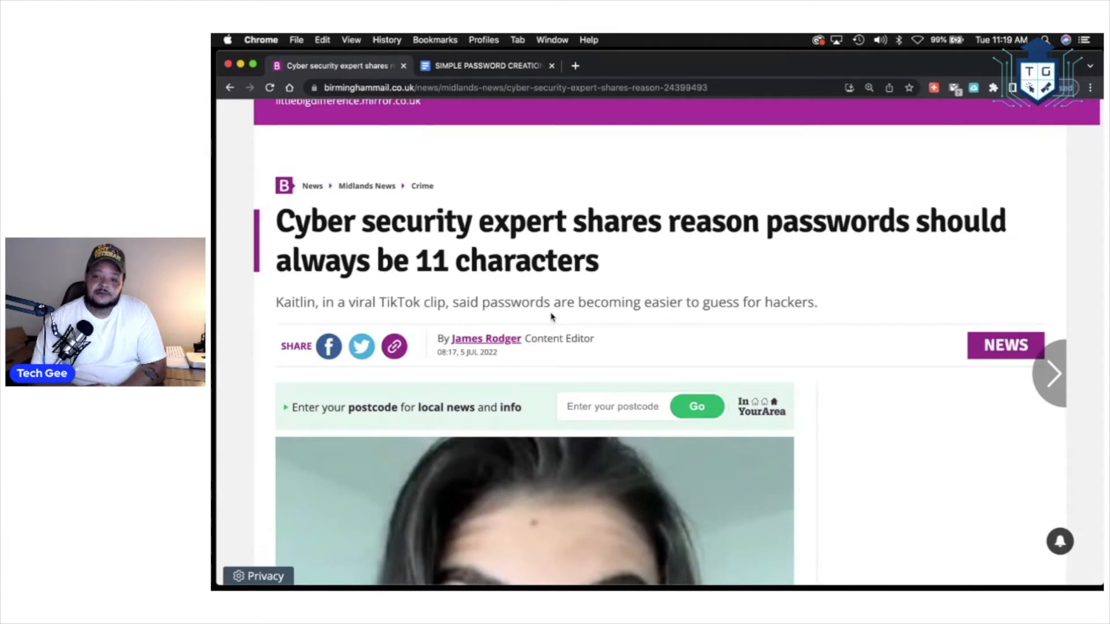
- In the SIMPLE PASSWORD CREATION TECHNIQUE doc, type PREFIX, ROOT PASSWORD and SUFFIX lines
left_click(486, 66)
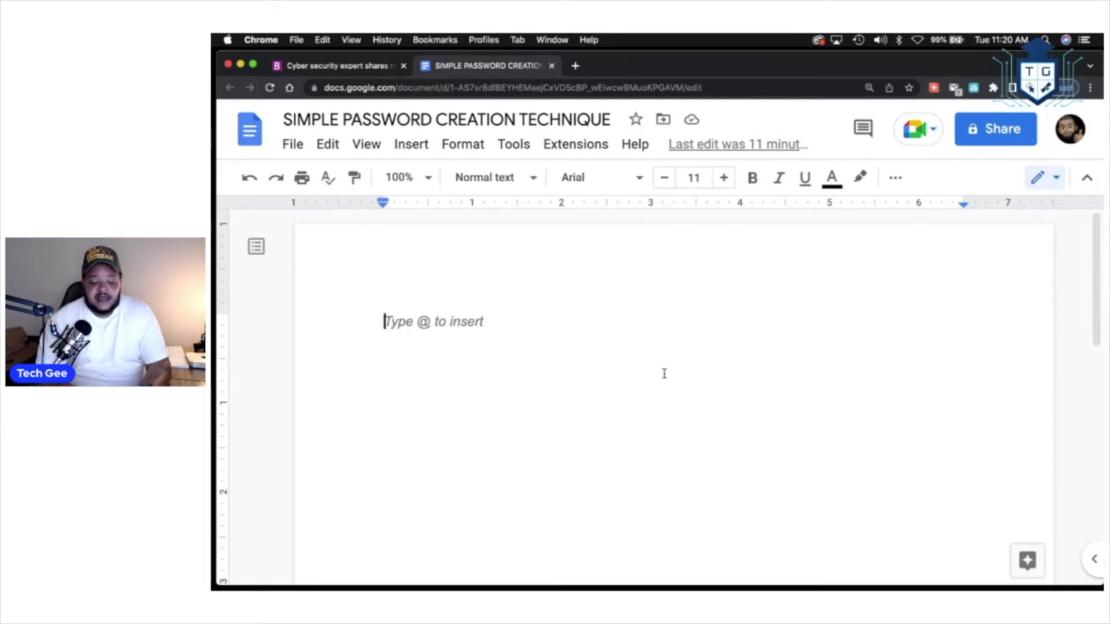
type("PREFIX")
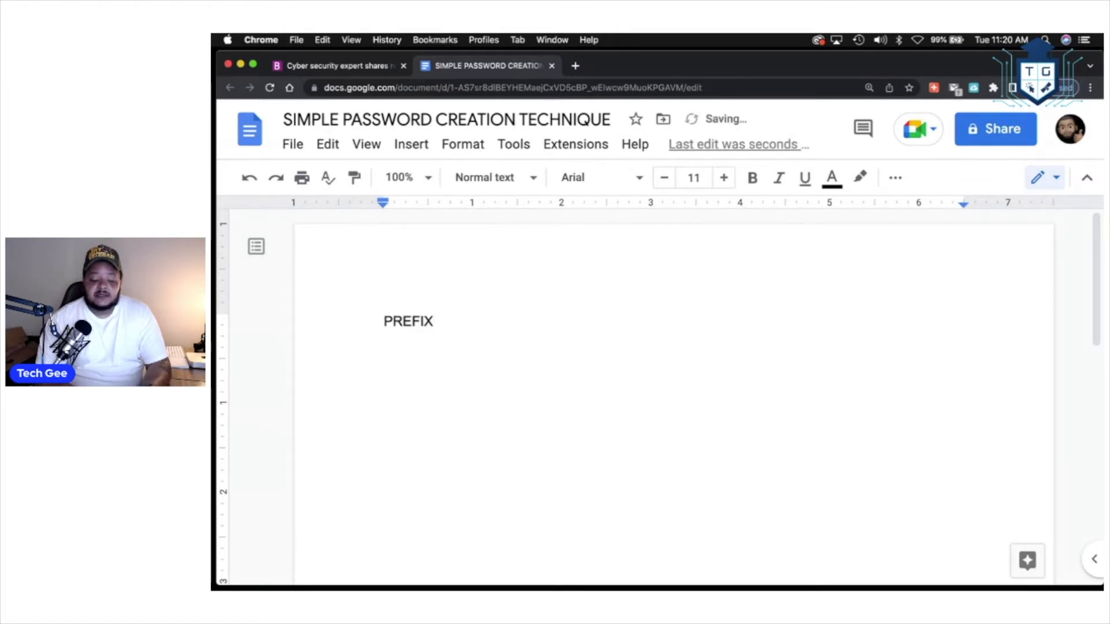
type("ROOT P")
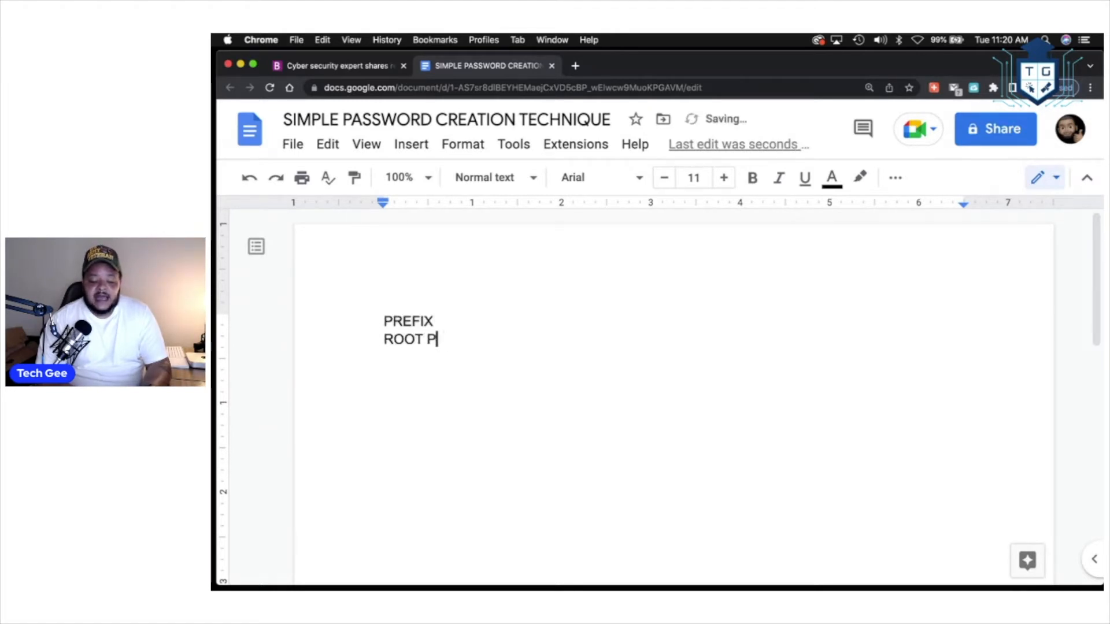
type("ASSWORD")
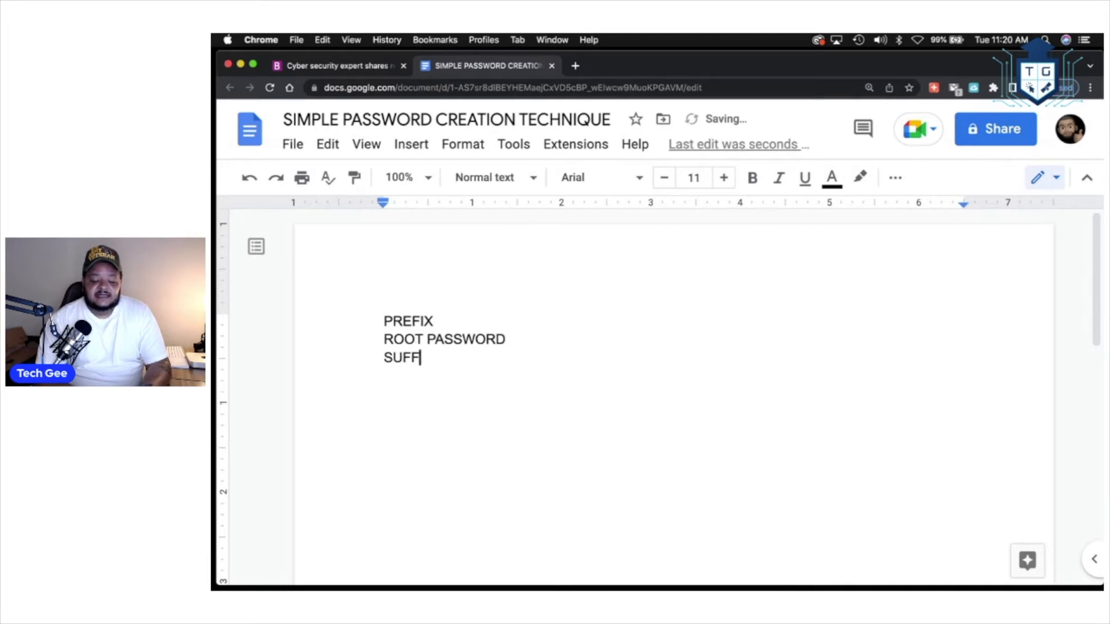
type("IX")
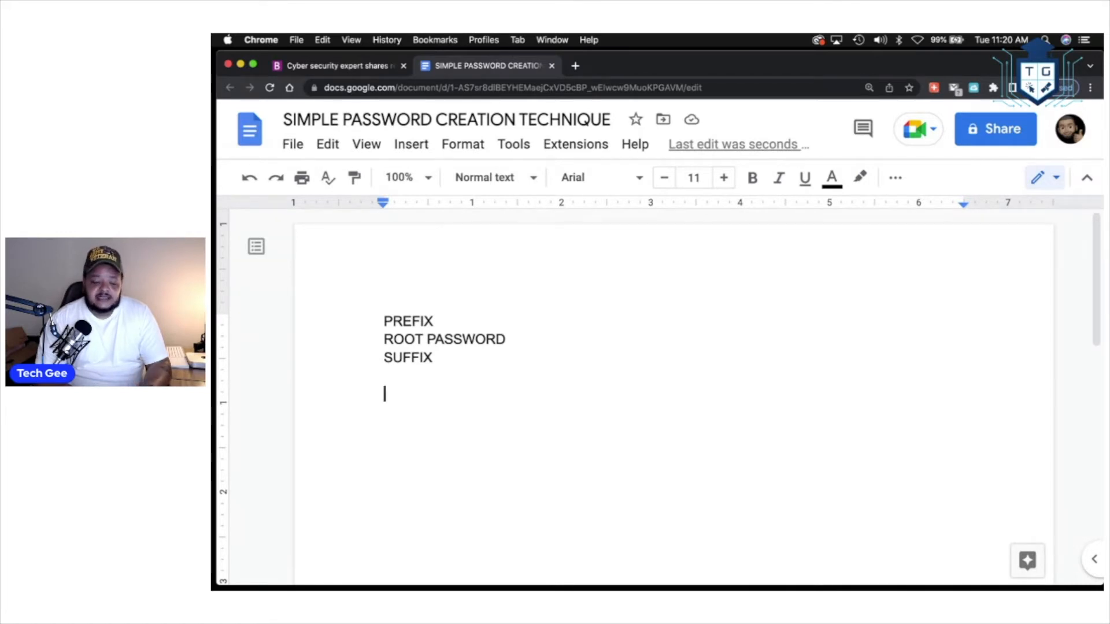
- Type UNCOMFORTABLE with bullets PREFIX: UN, ROOT: COMFORT, SUFFIX: ABLE
type("UNCOM")
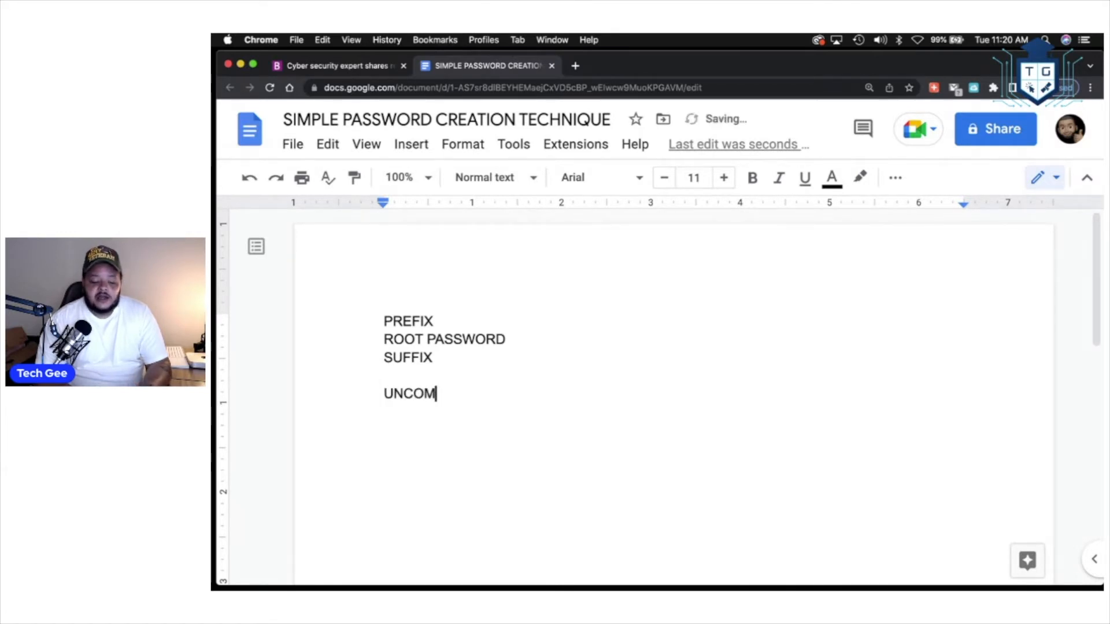
type("FORTABLE")
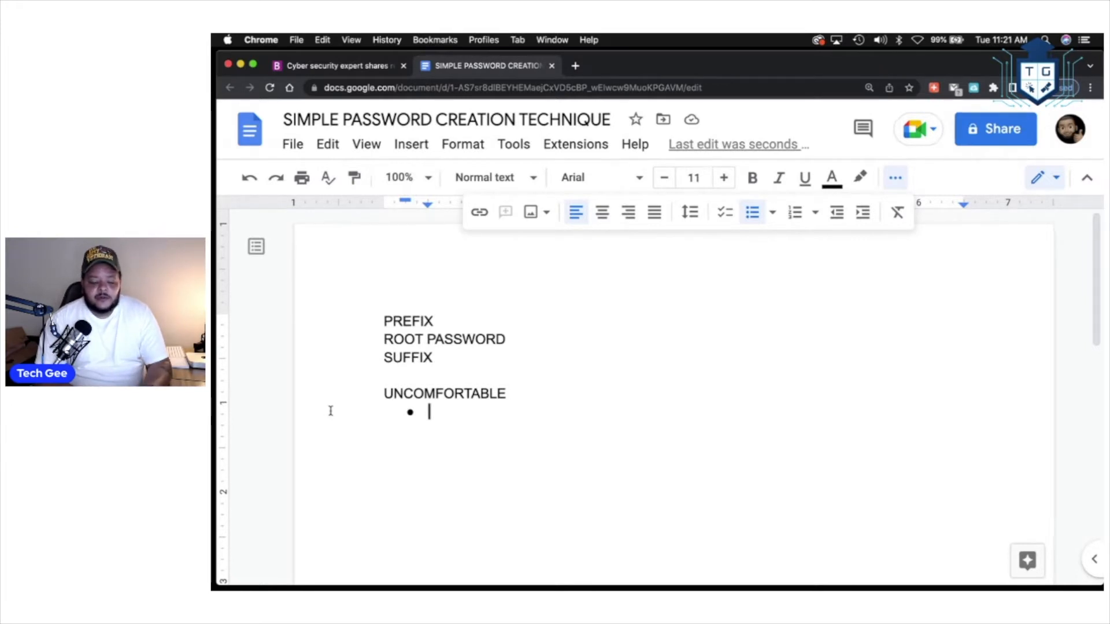
type("PREFIX:  UN")
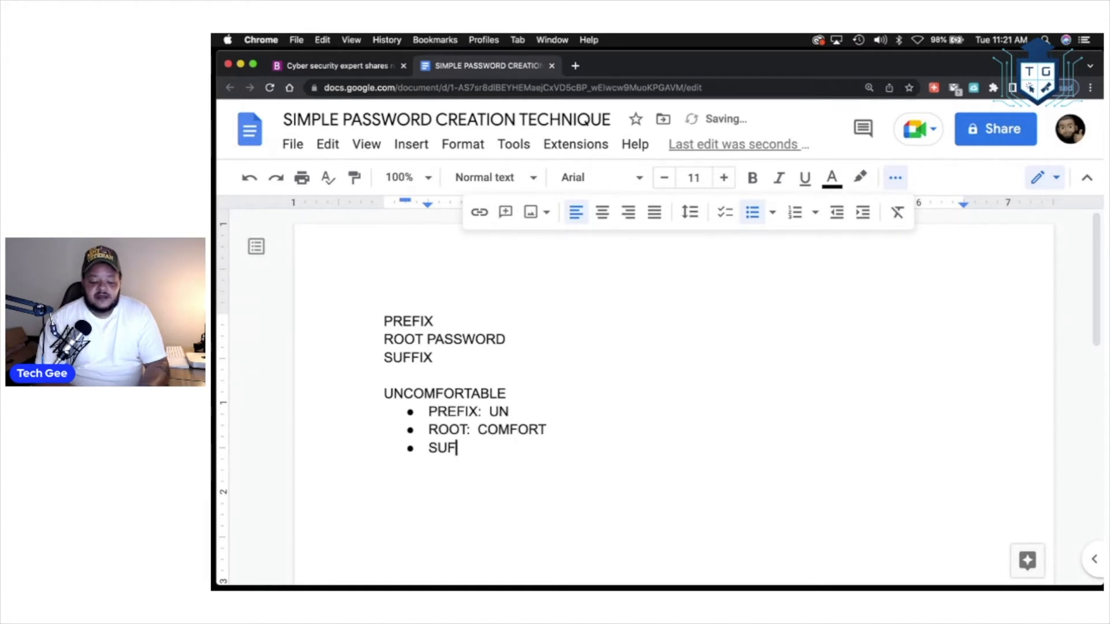
type("FIX:  ABL")
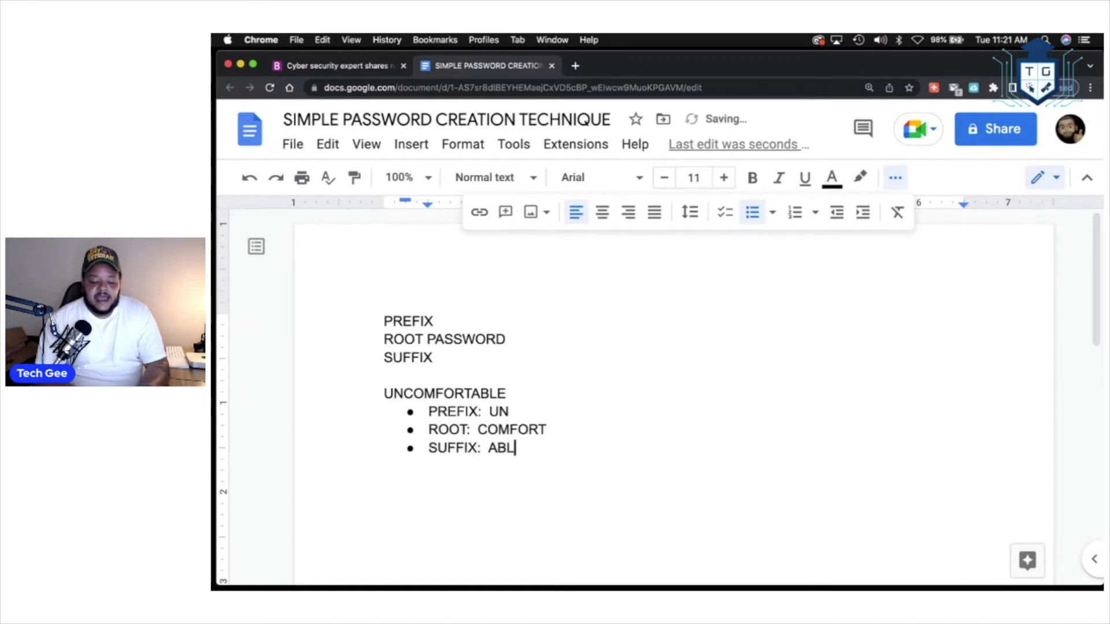
type("E")
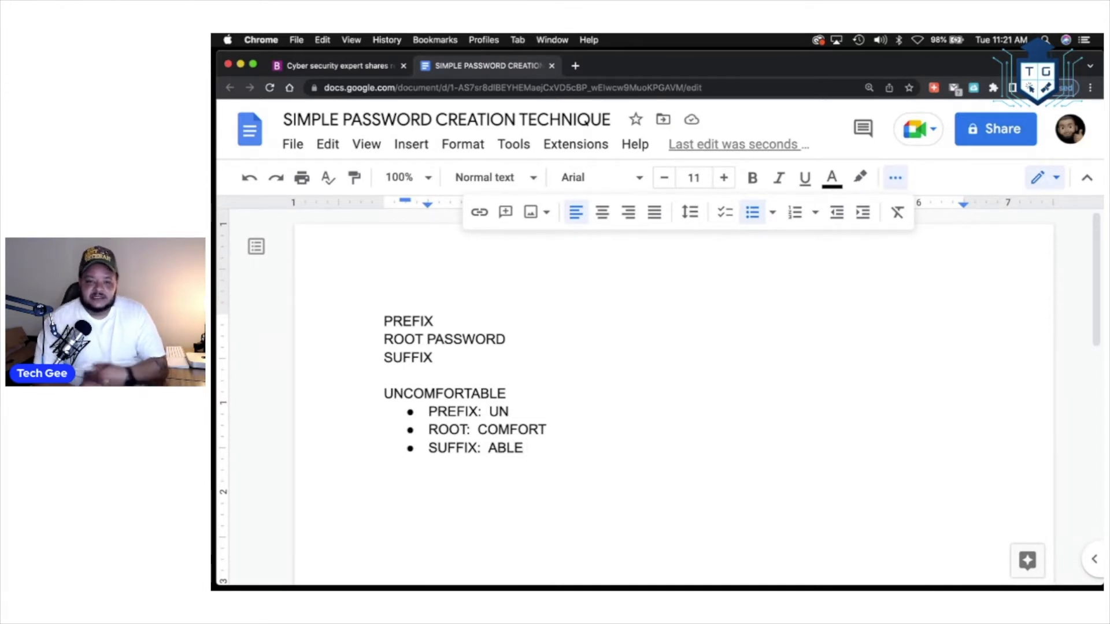
left_click(523, 447)
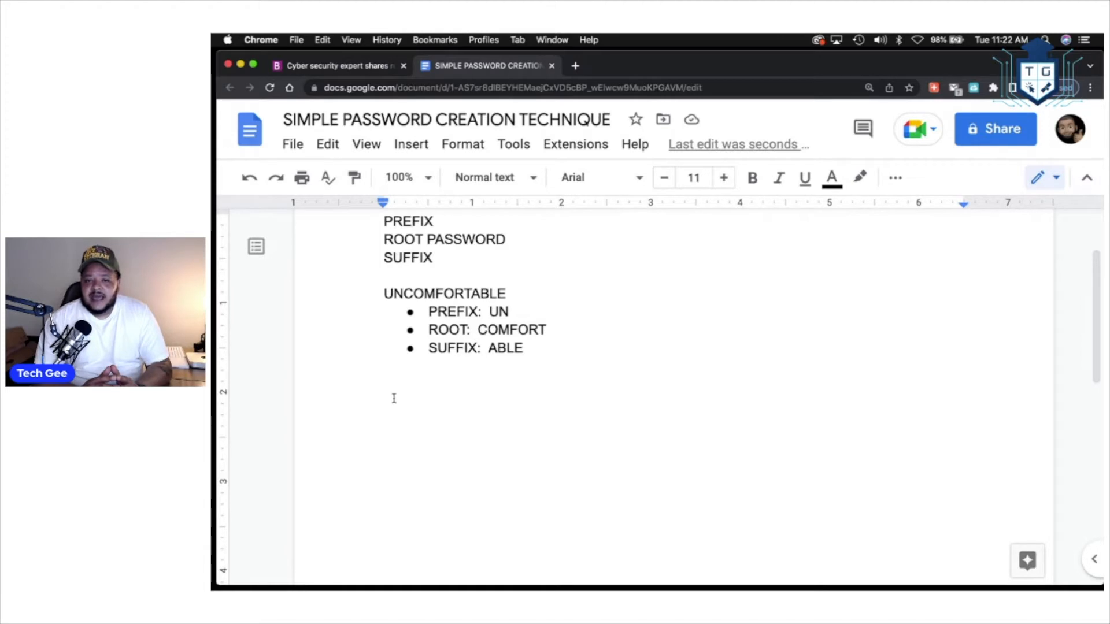
- Add a PASSWORD COMPLEXITY REQUIREMENTS heading with six bullets, from upper case to at least 11 characters
left_click(385, 384)
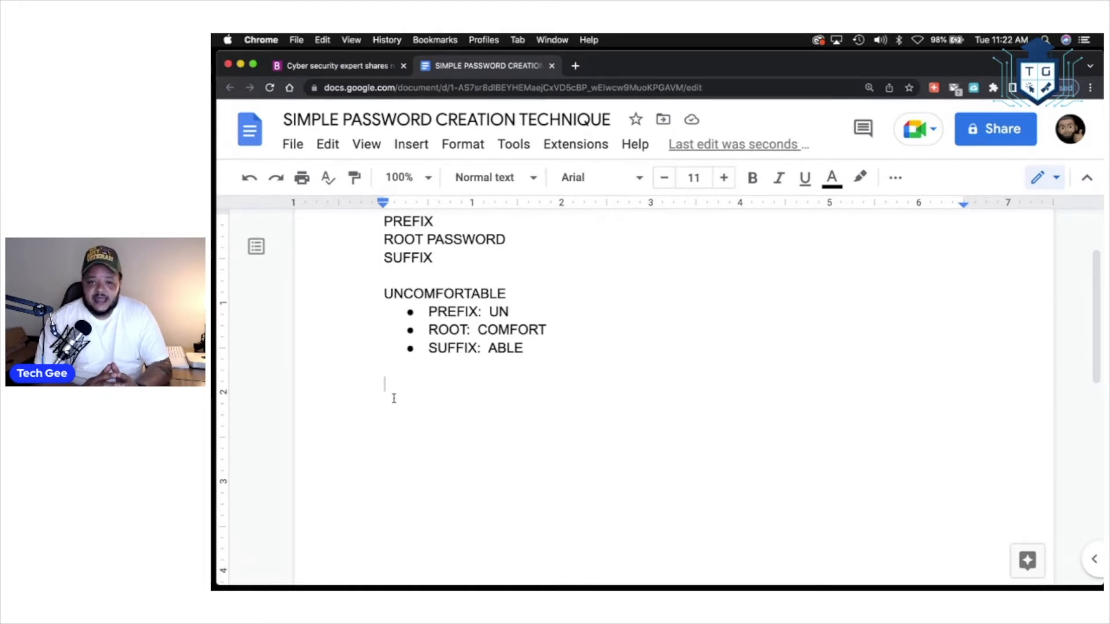
type("PASSWORD COMPLEXITY REQUIREMENTS")
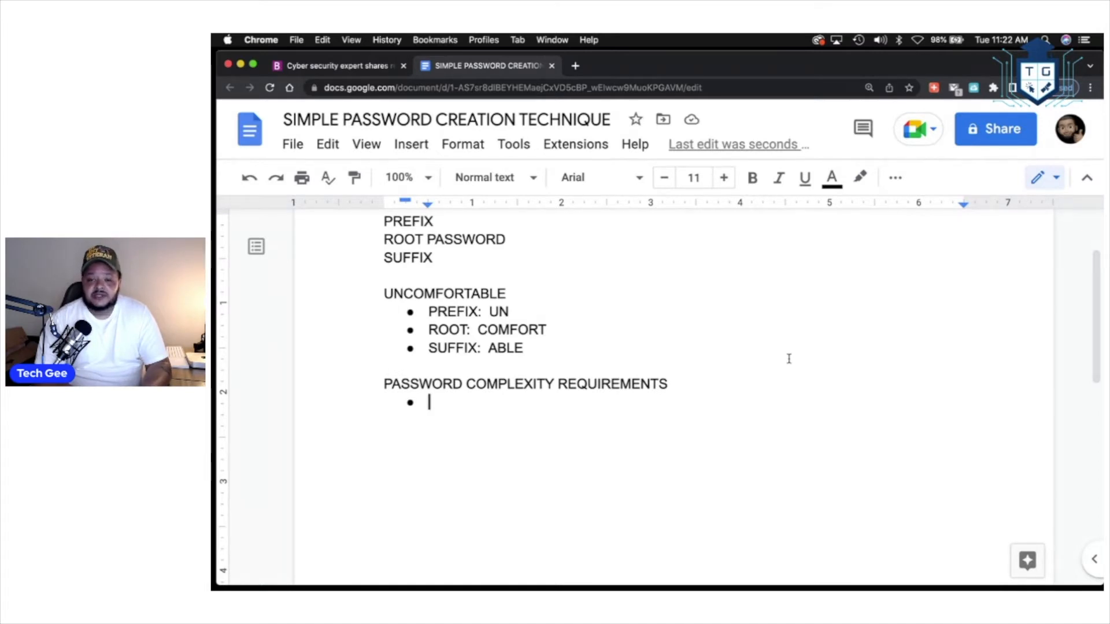
type("UPPER CASE")
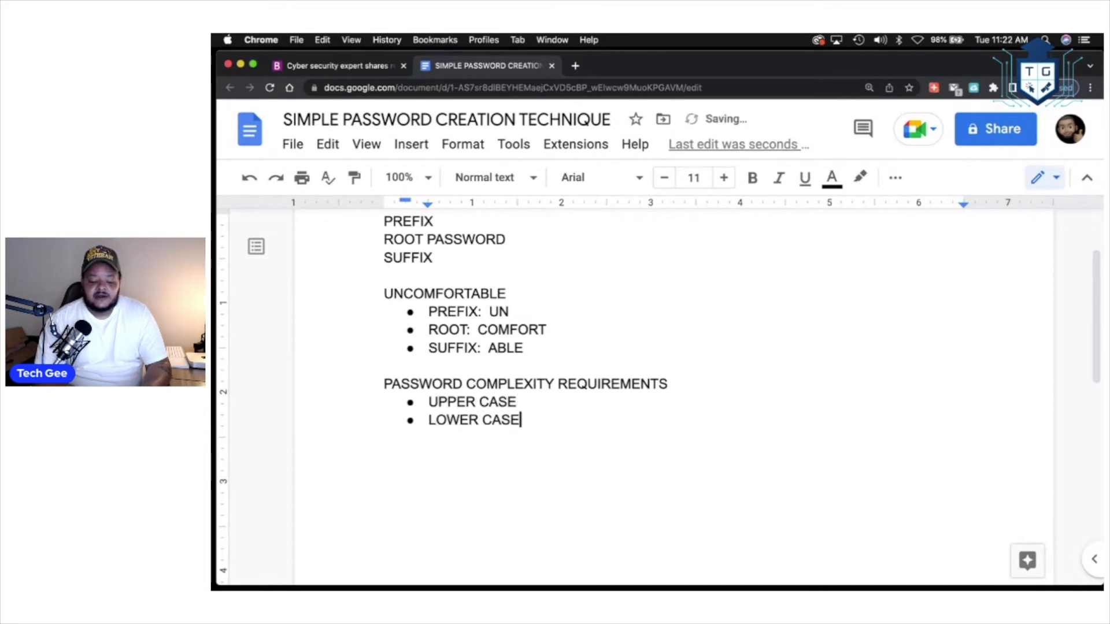
type("NUMBERS")
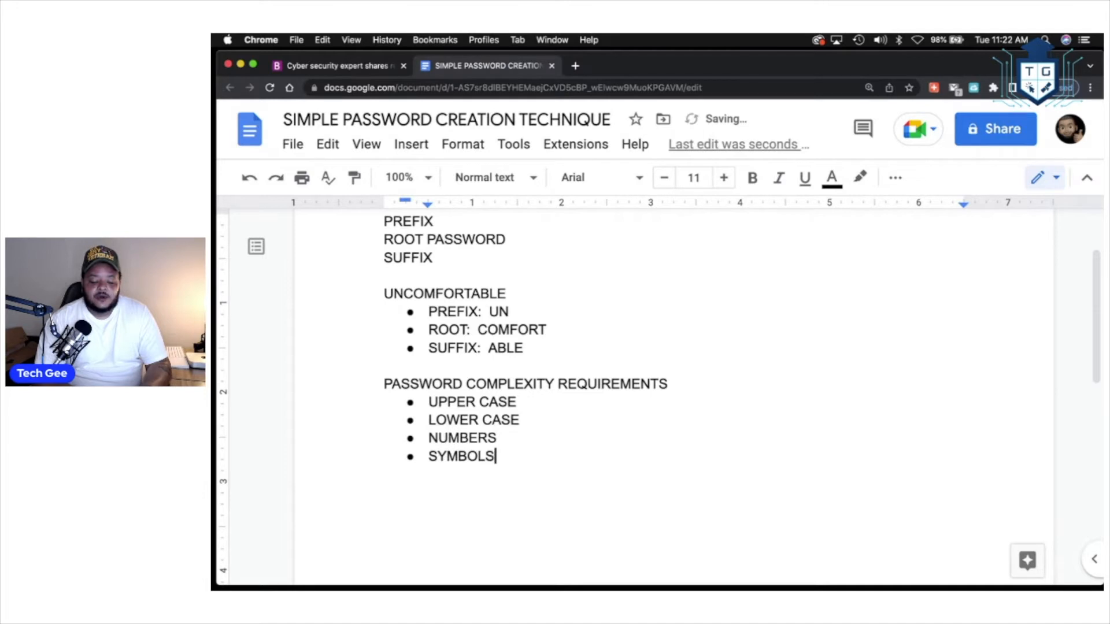
type("NO IDE")
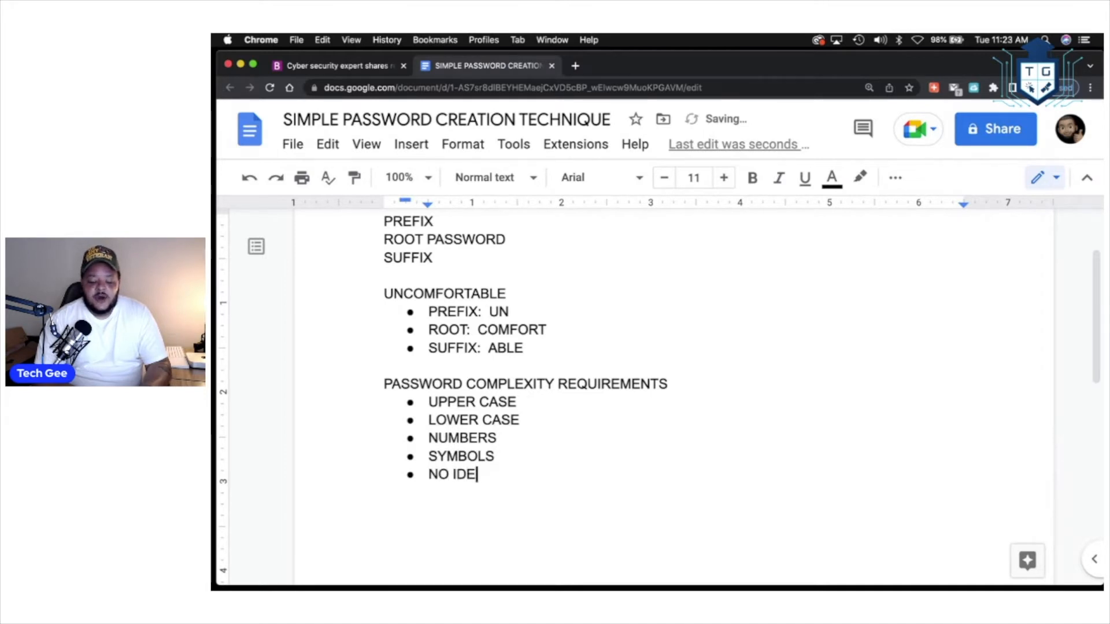
type("NTIFIABLE WOR")
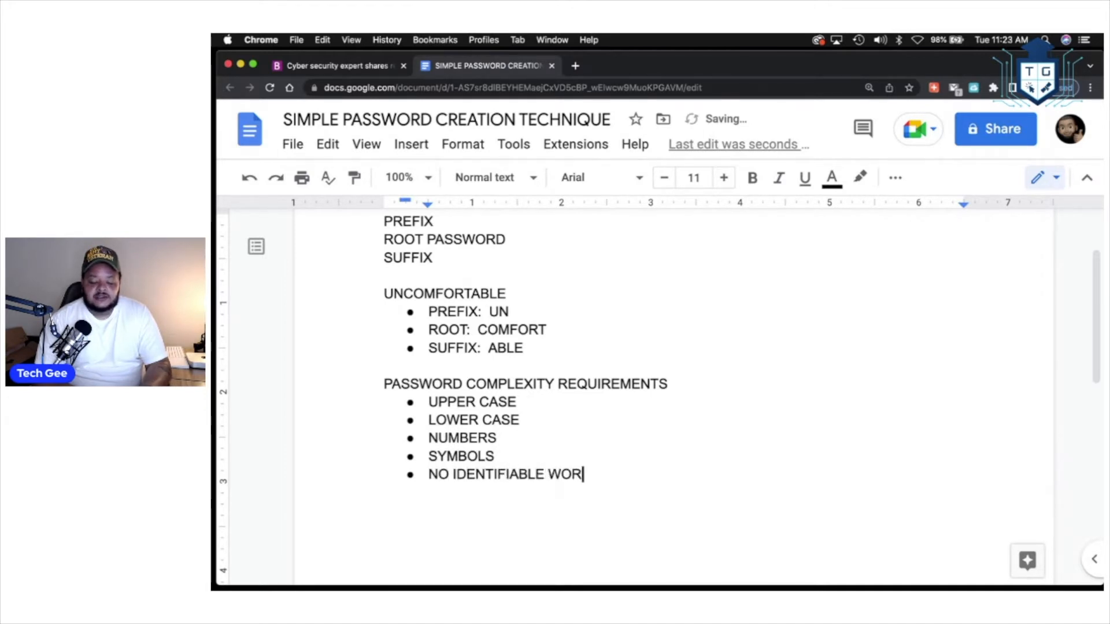
type("DS (names")
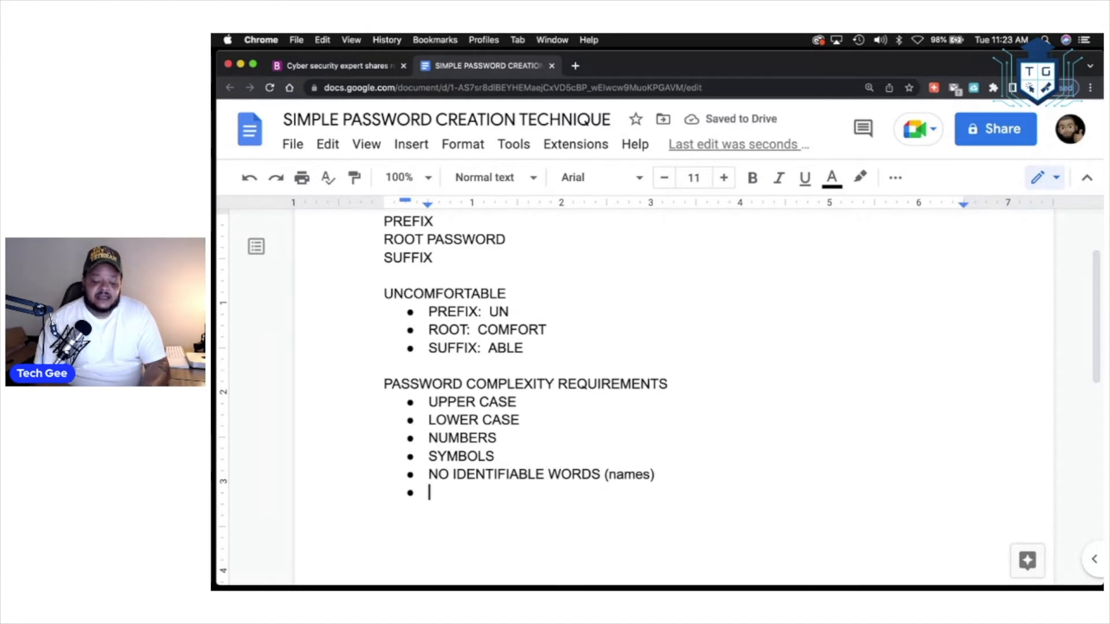
type("AT LE")
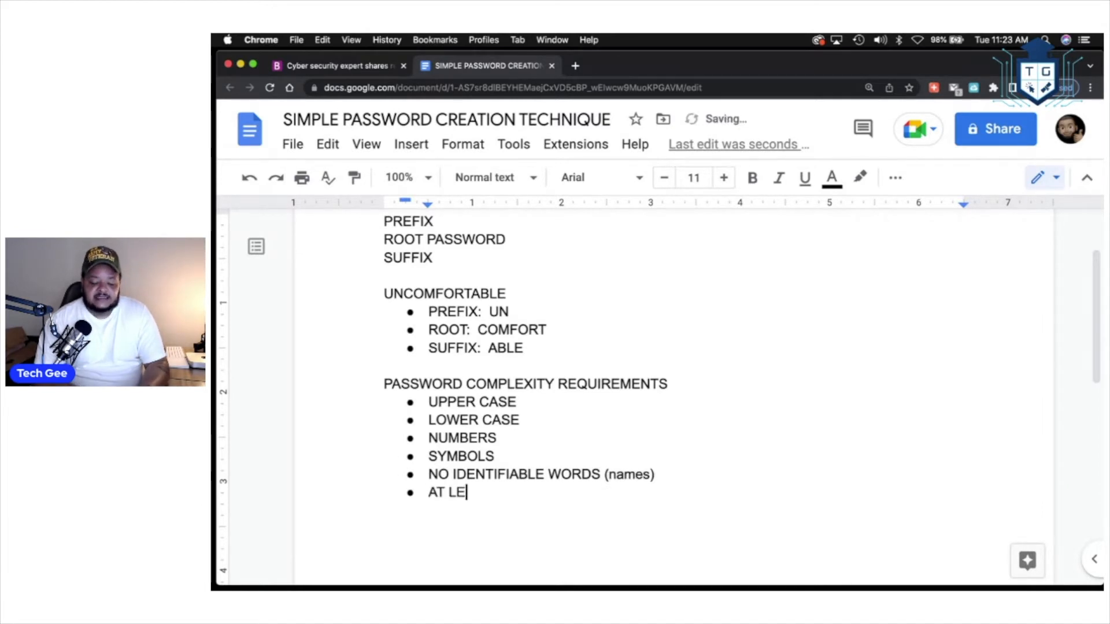
type("AST 11 CHARACTERS LONG IN TOTAL LENGTH")
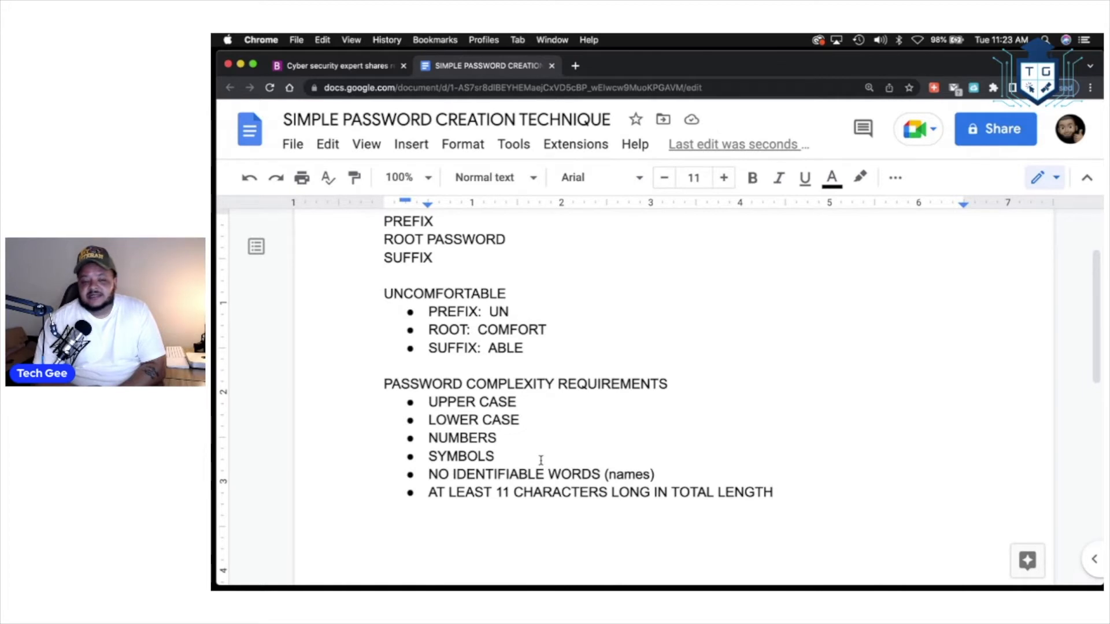
mouse_move(599, 466)
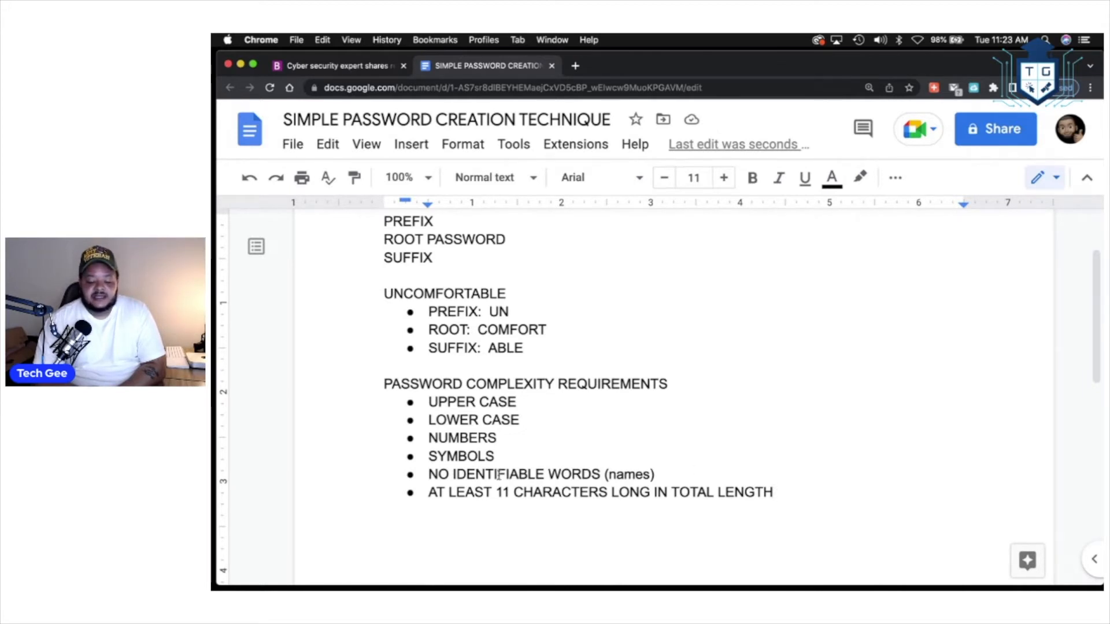
scroll("down", 3)
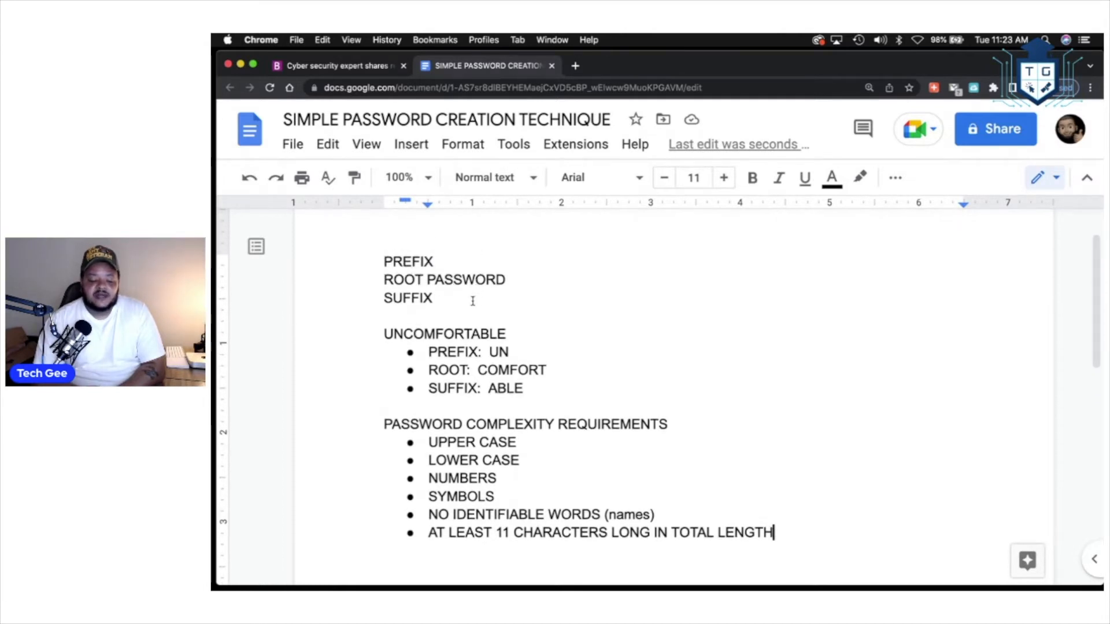
mouse_move(635, 361)
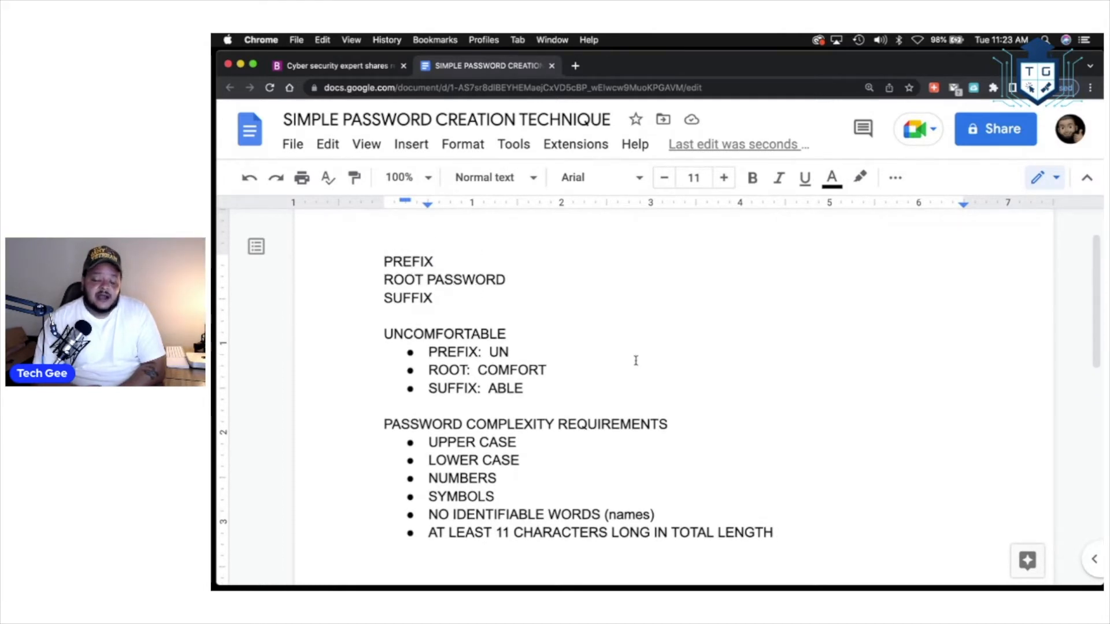
scroll("down", 3)
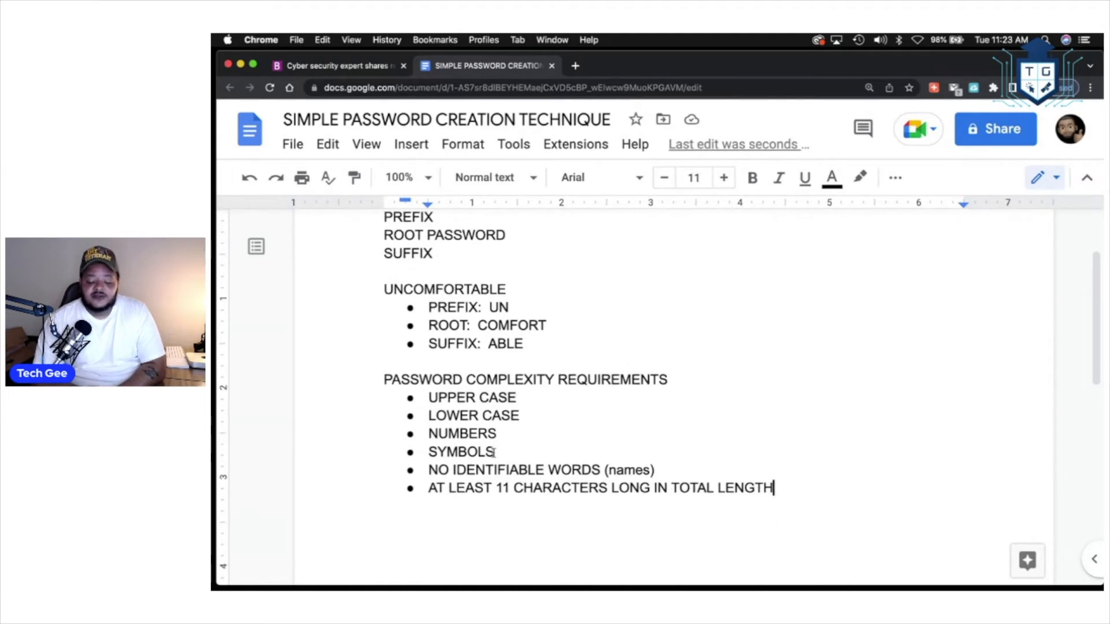
mouse_move(671, 463)
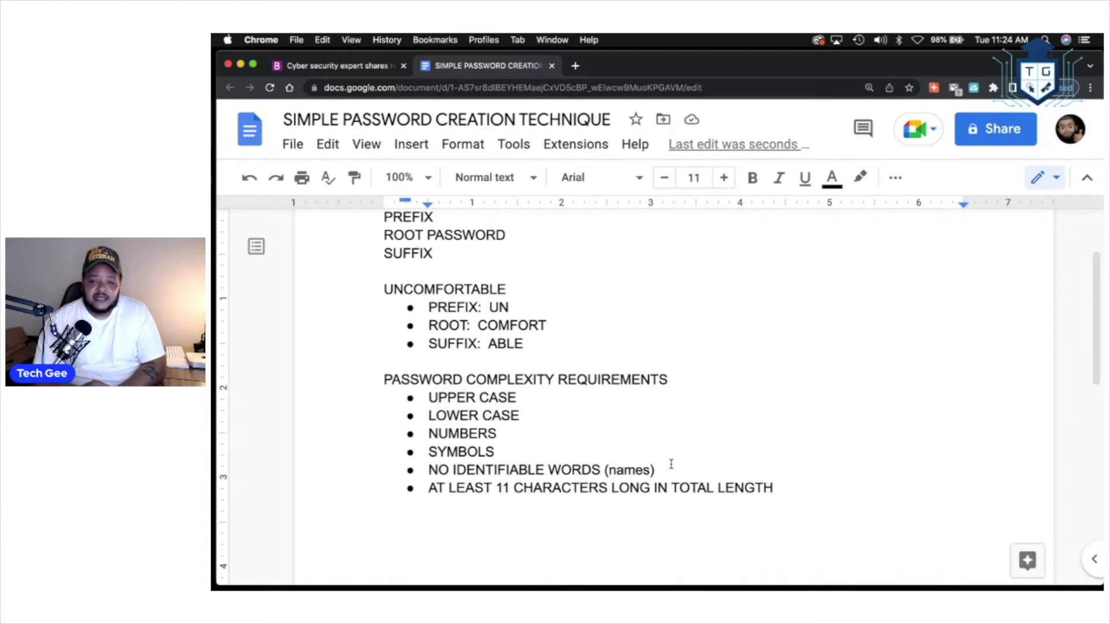
left_click(775, 488)
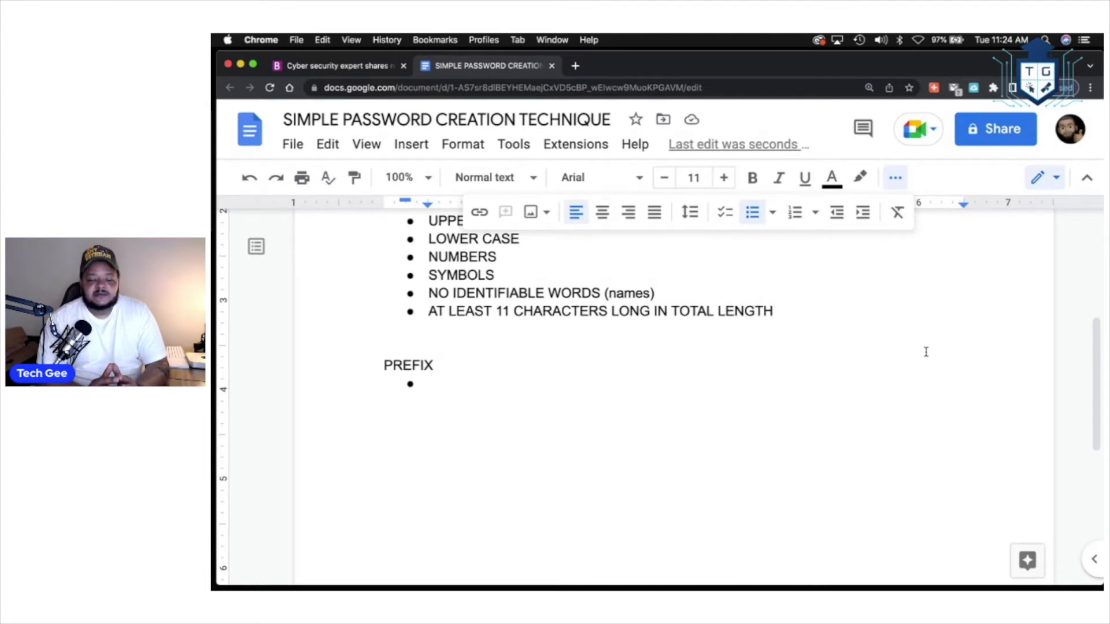
left_click(429, 384)
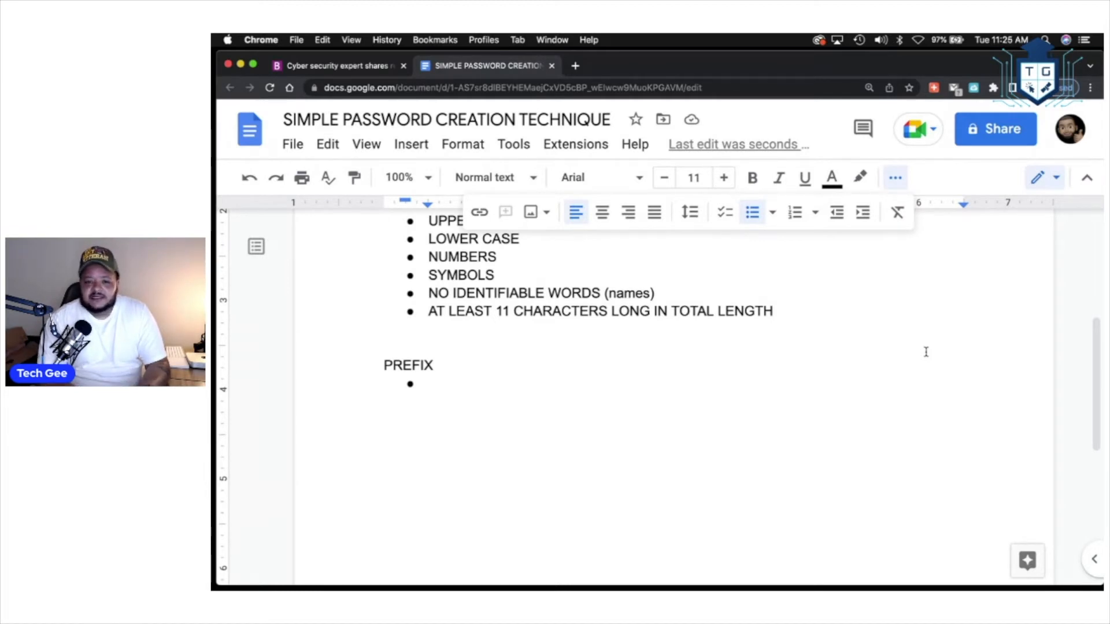
type("Y")
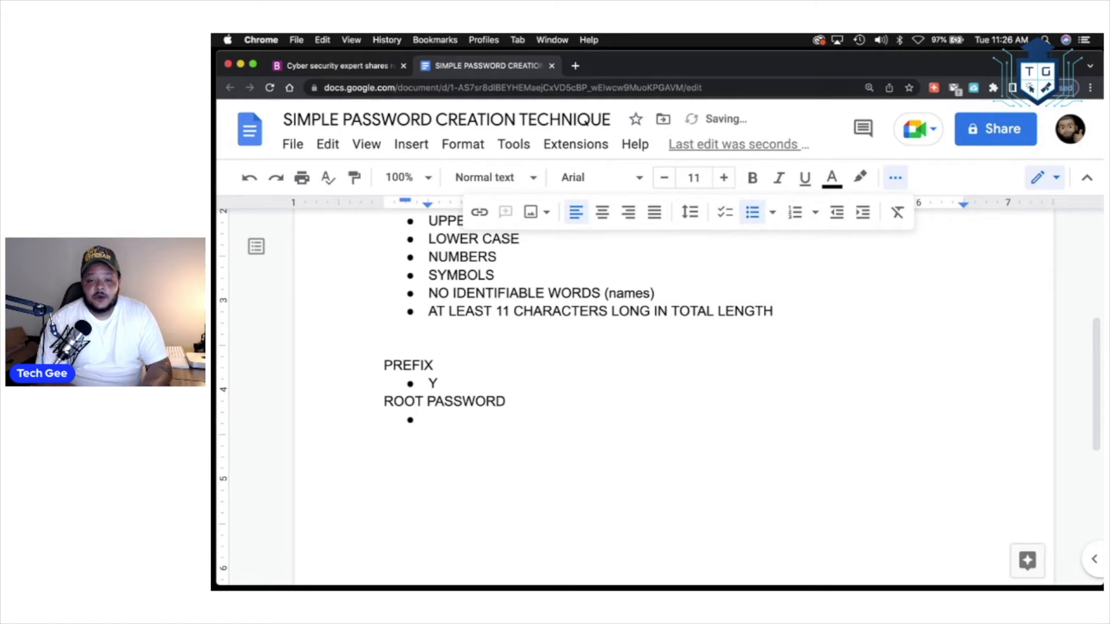
type("password")
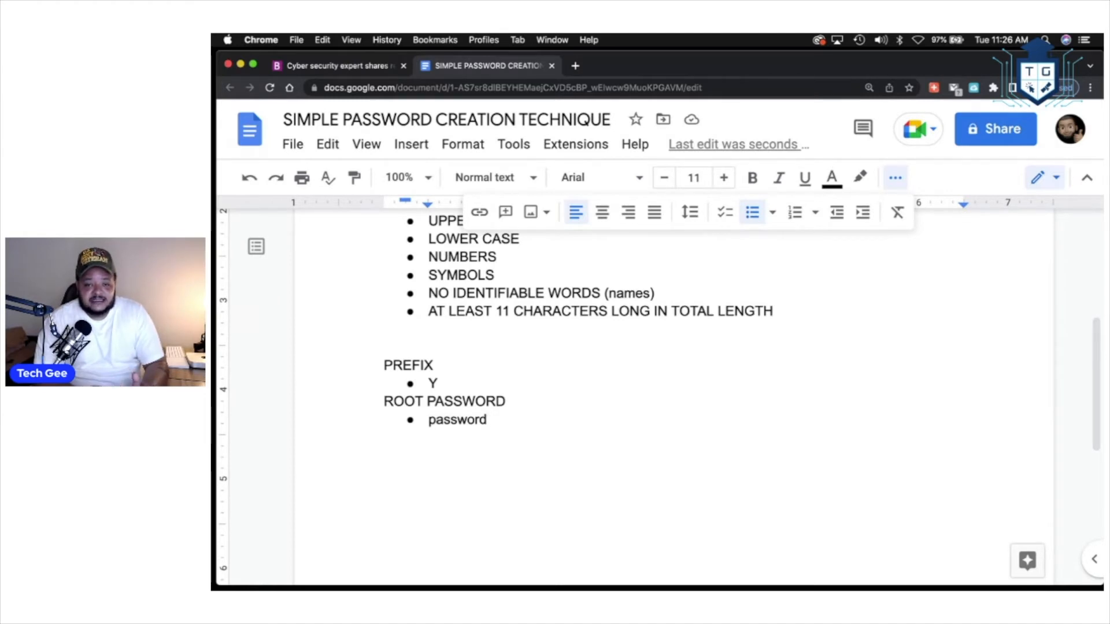
left_click(486, 419)
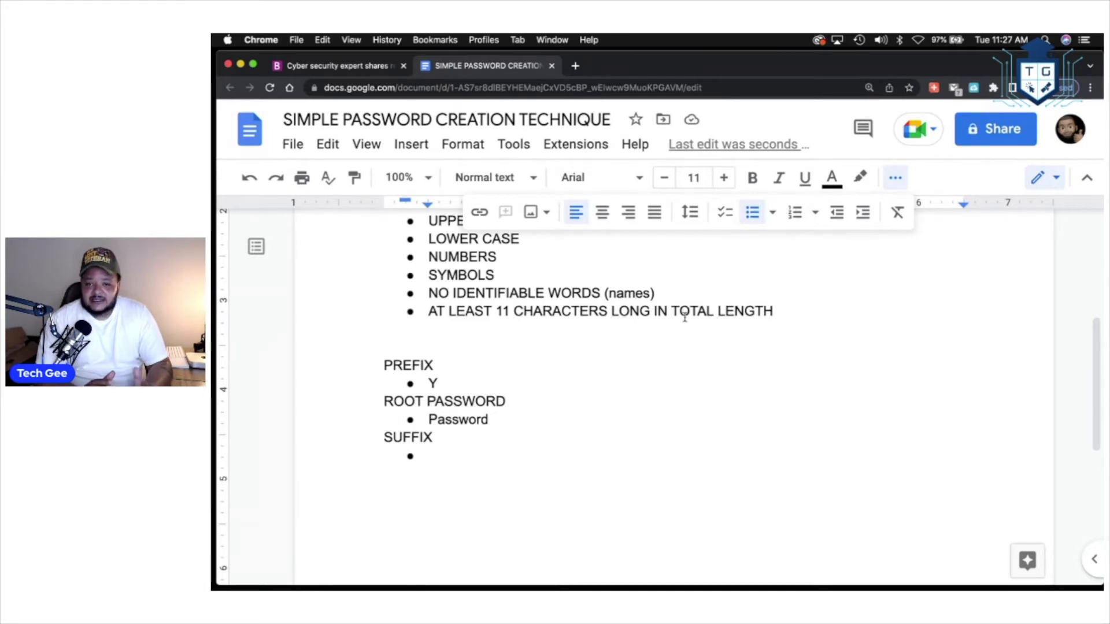
left_click(428, 456)
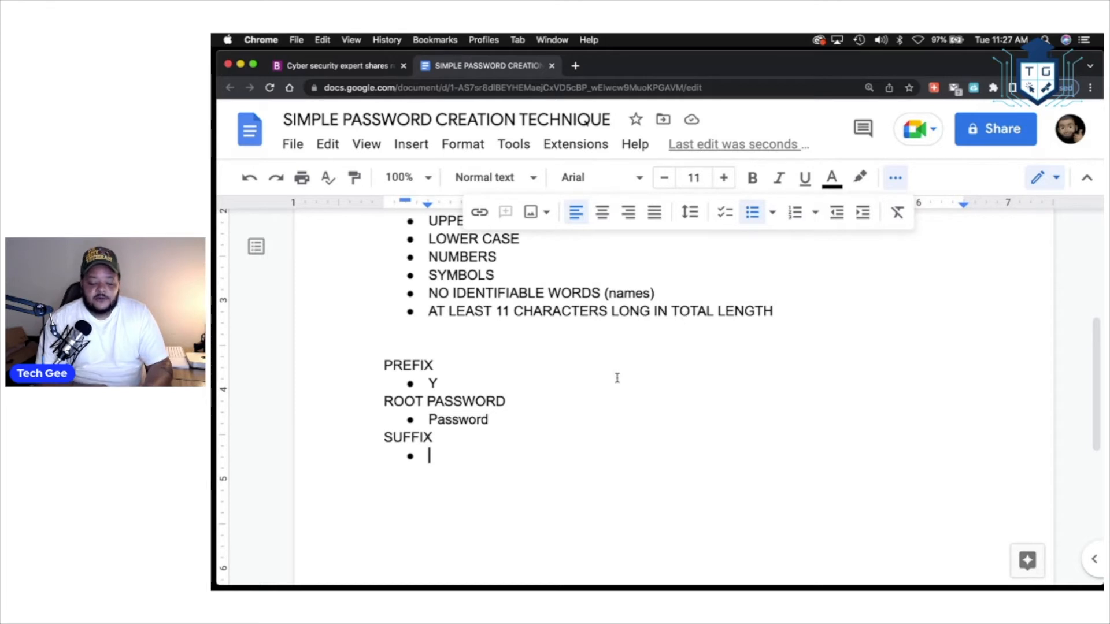
scroll("up", 3)
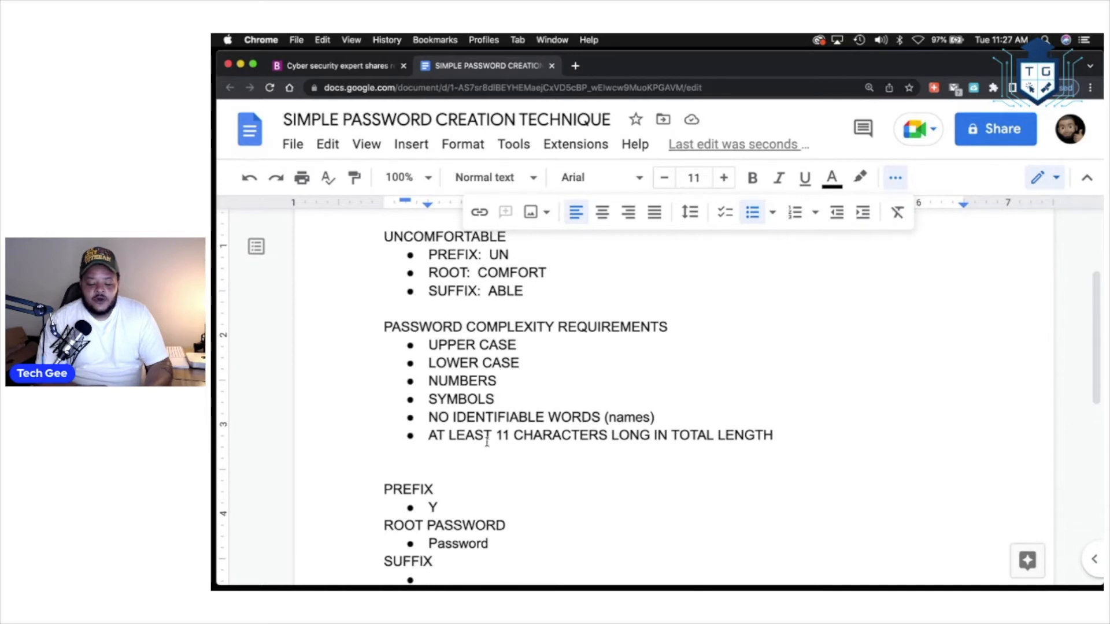
scroll("down", 3)
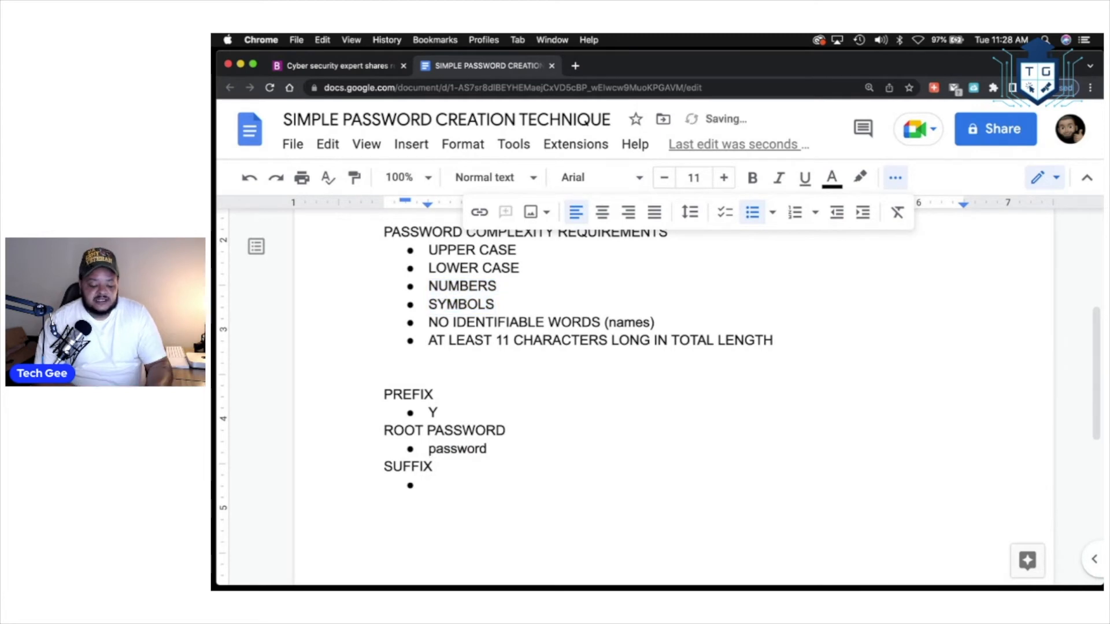
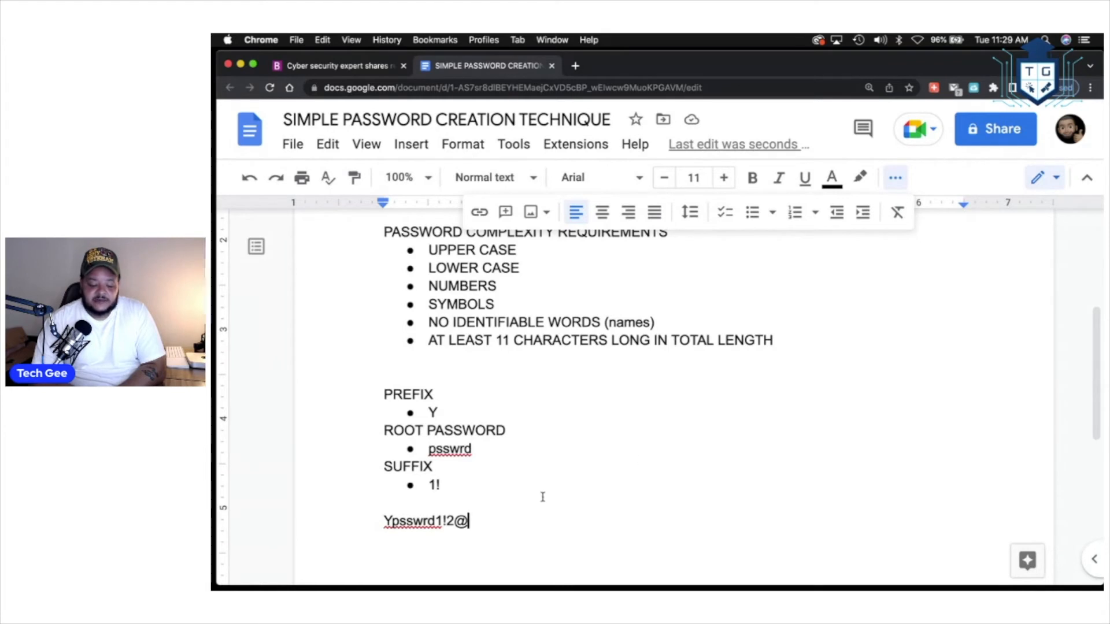
mouse_move(469, 264)
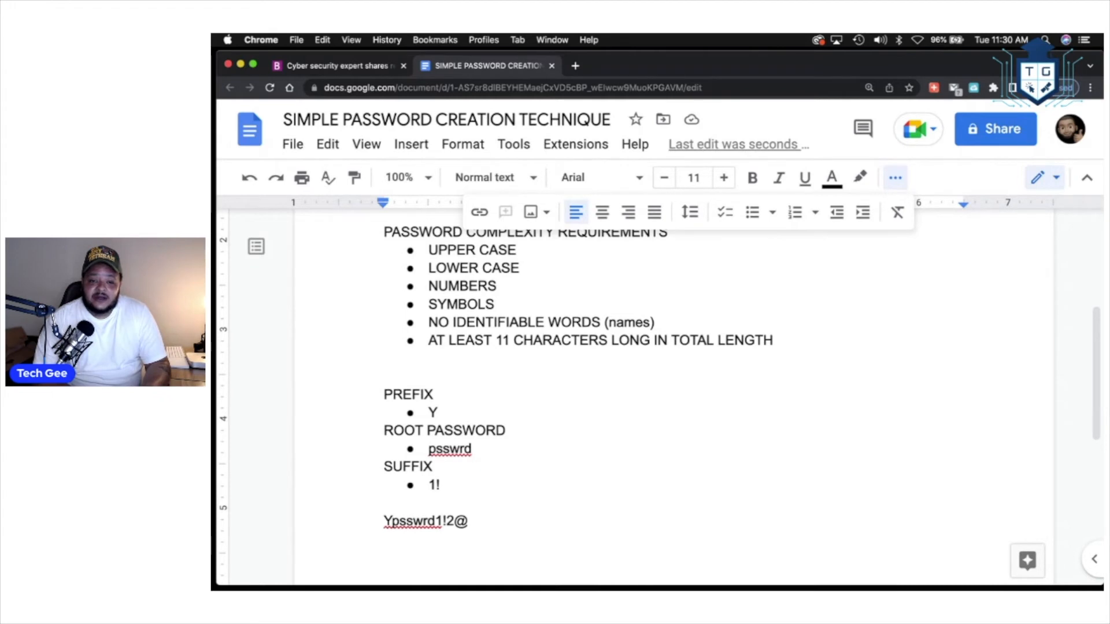
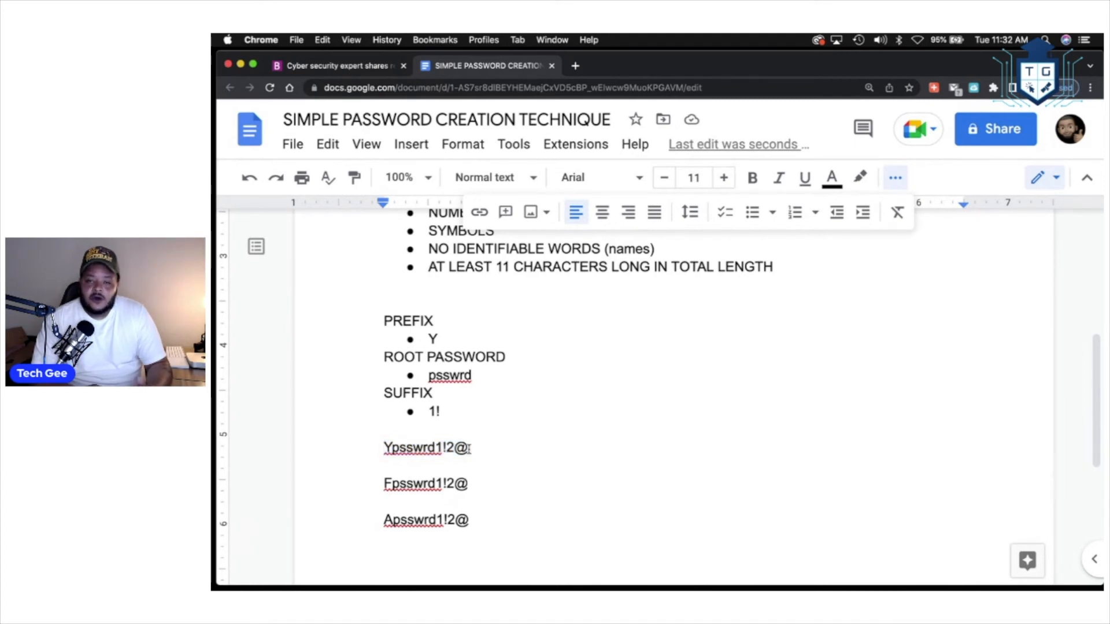
key("Backspace")
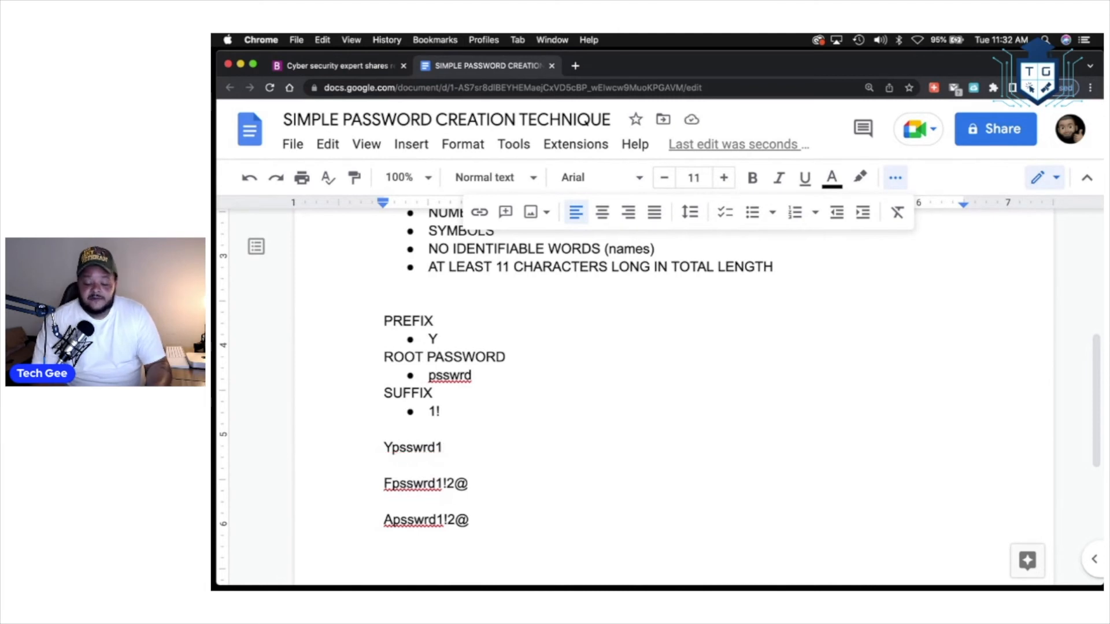
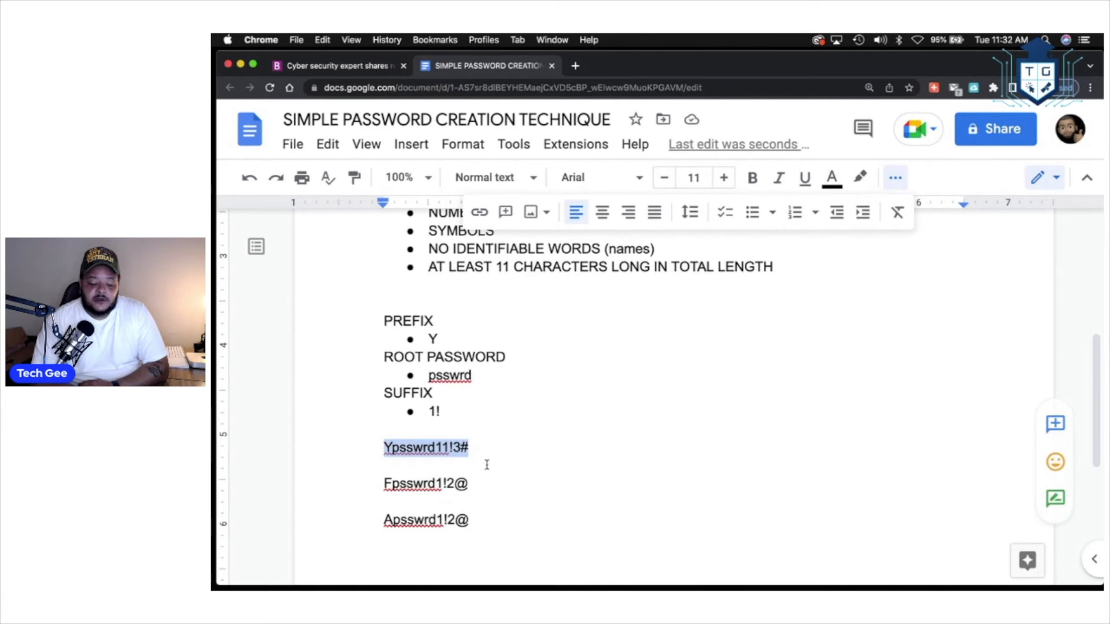
left_click(513, 462)
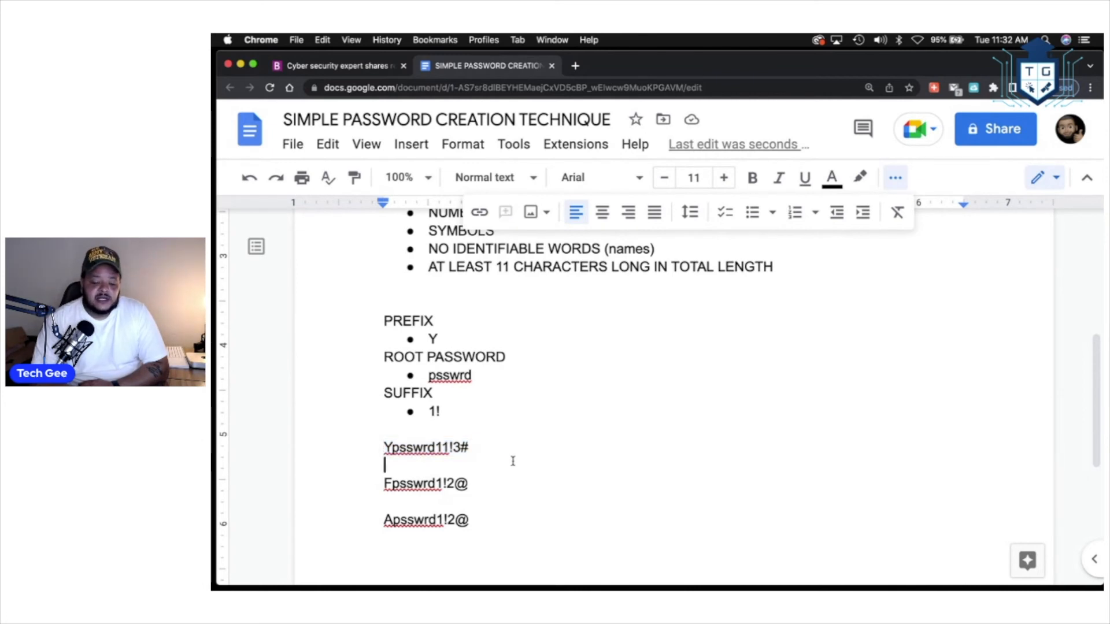
key("Backspace")
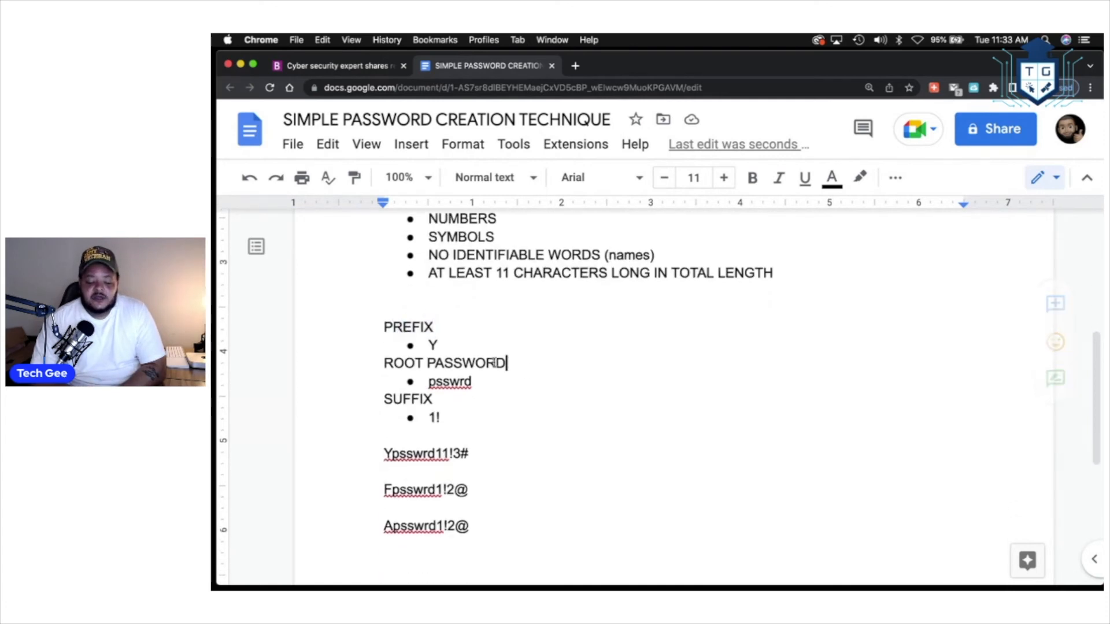
double_click(444, 362)
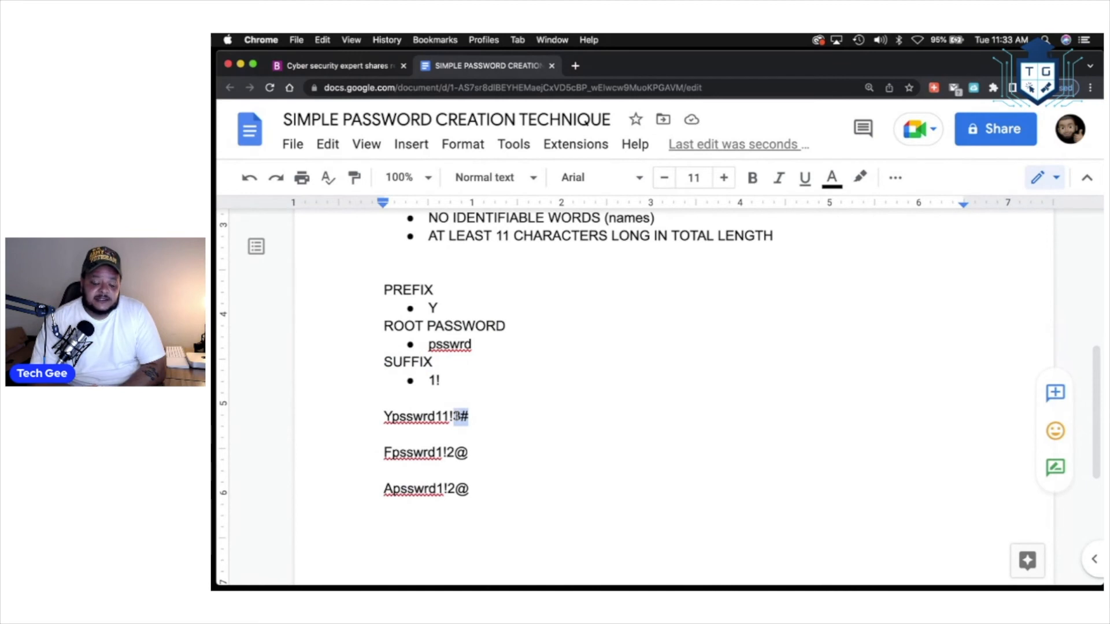
mouse_move(524, 398)
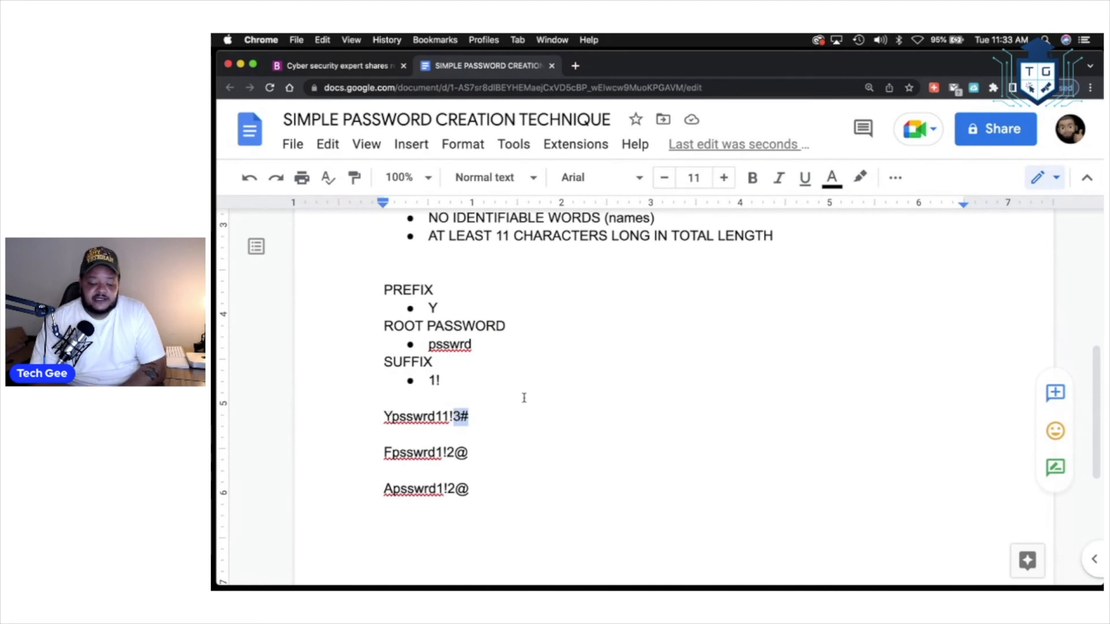
left_click(449, 343)
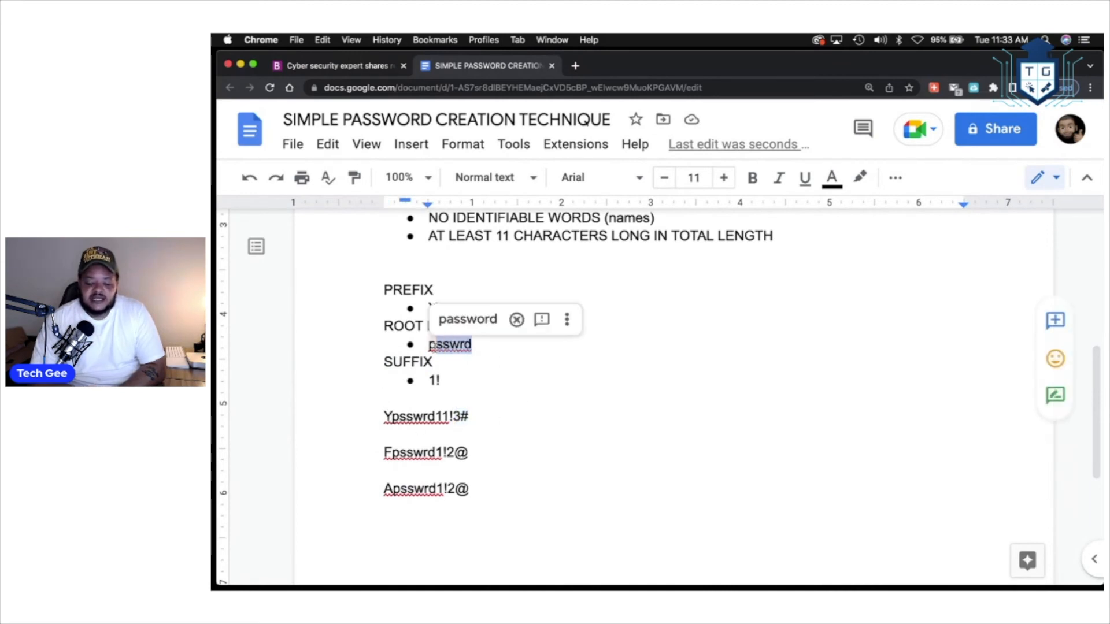
left_click(561, 394)
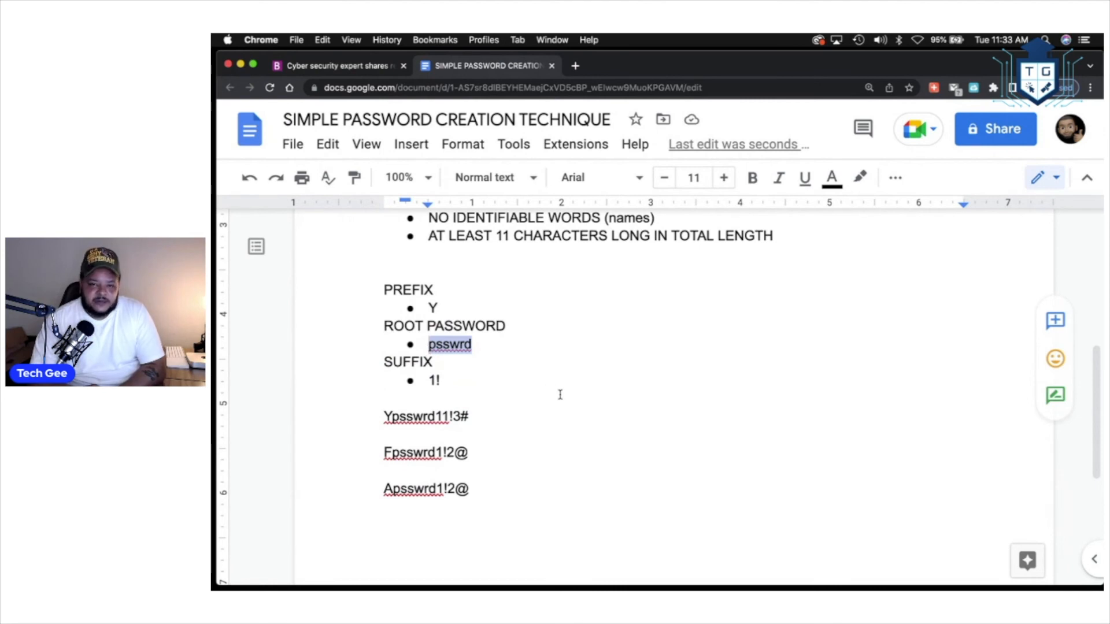